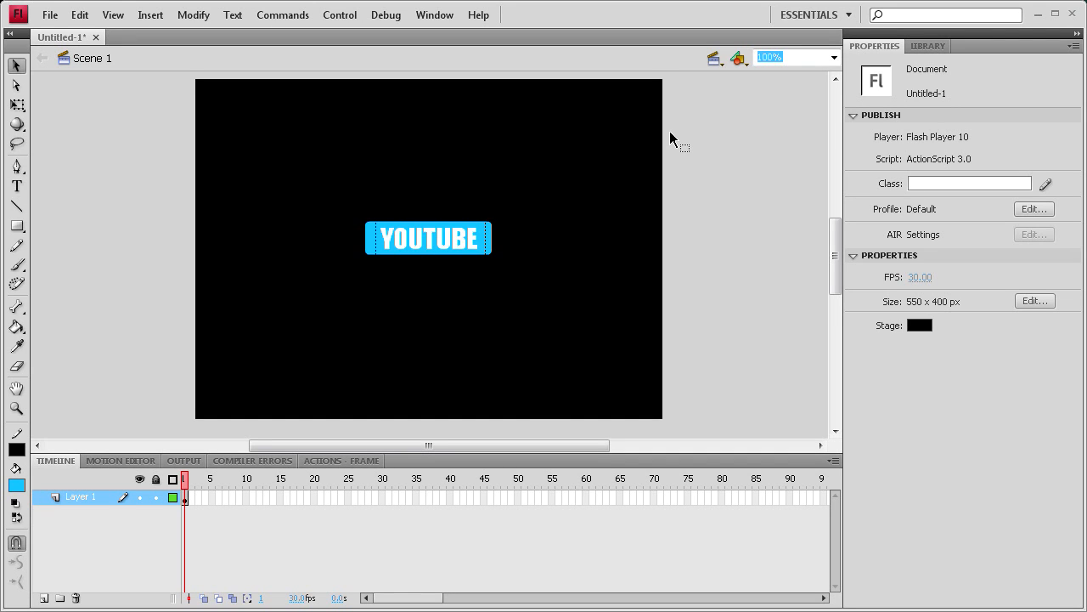
{"action": "mouse_move", "coordinate": [238, 179]}
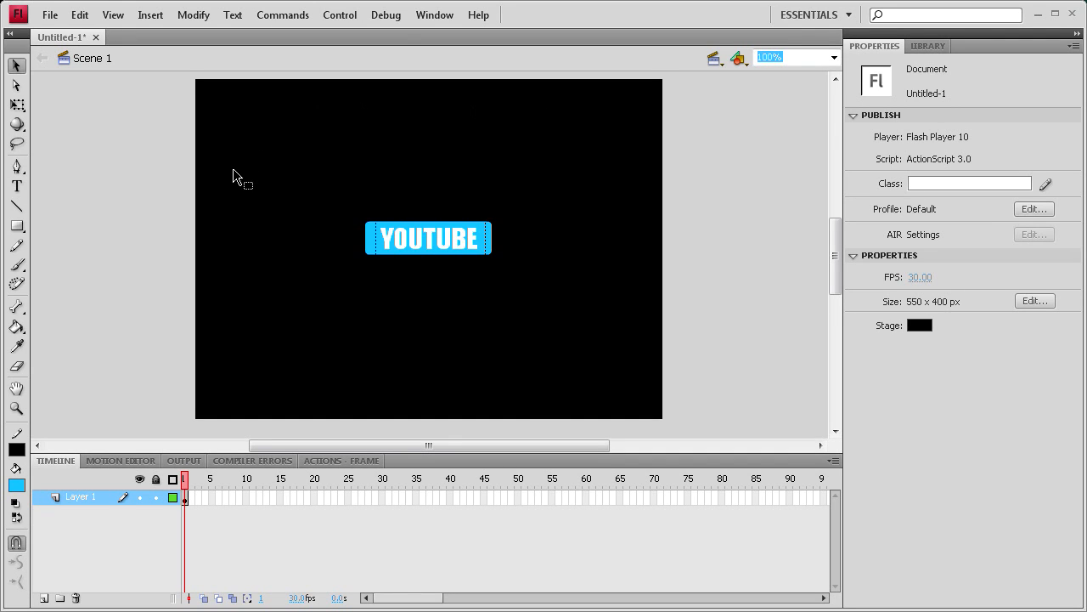
{"action": "mouse_move", "coordinate": [309, 184]}
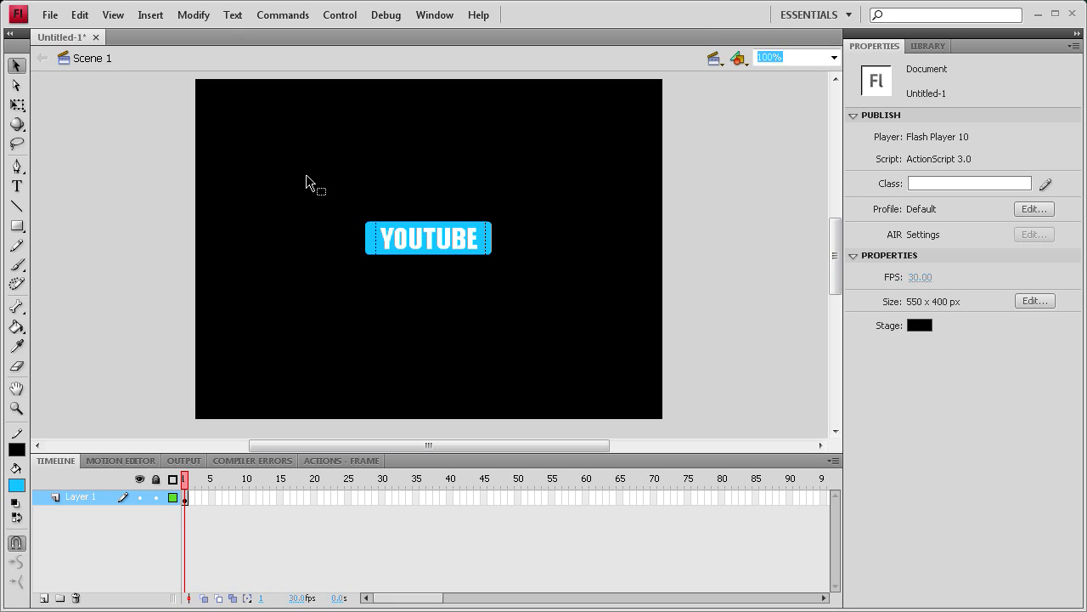
{"action": "mouse_move", "coordinate": [292, 177]}
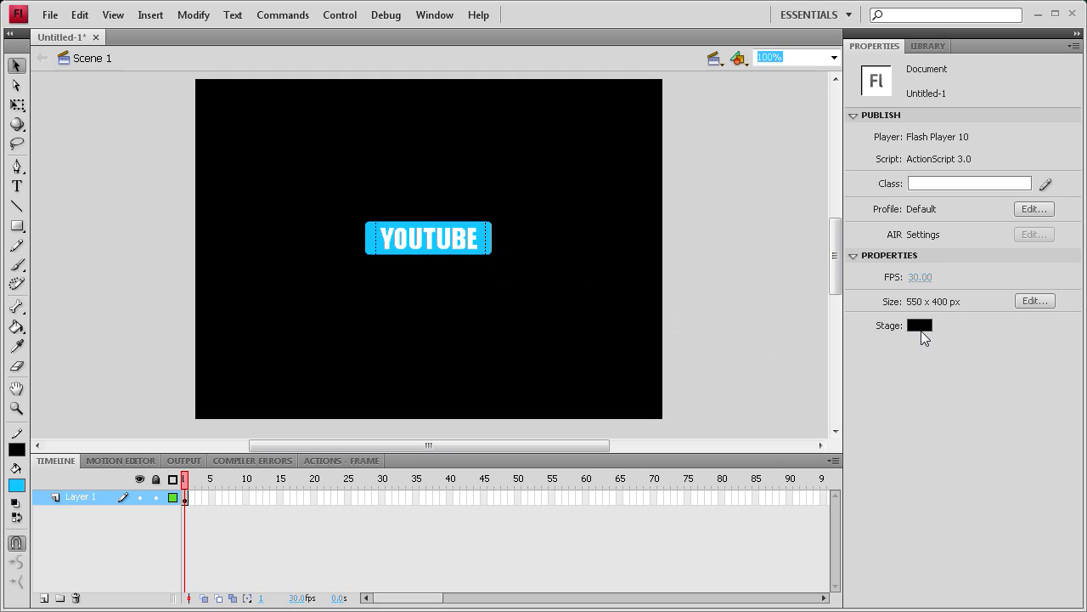
{"action": "mouse_move", "coordinate": [341, 231]}
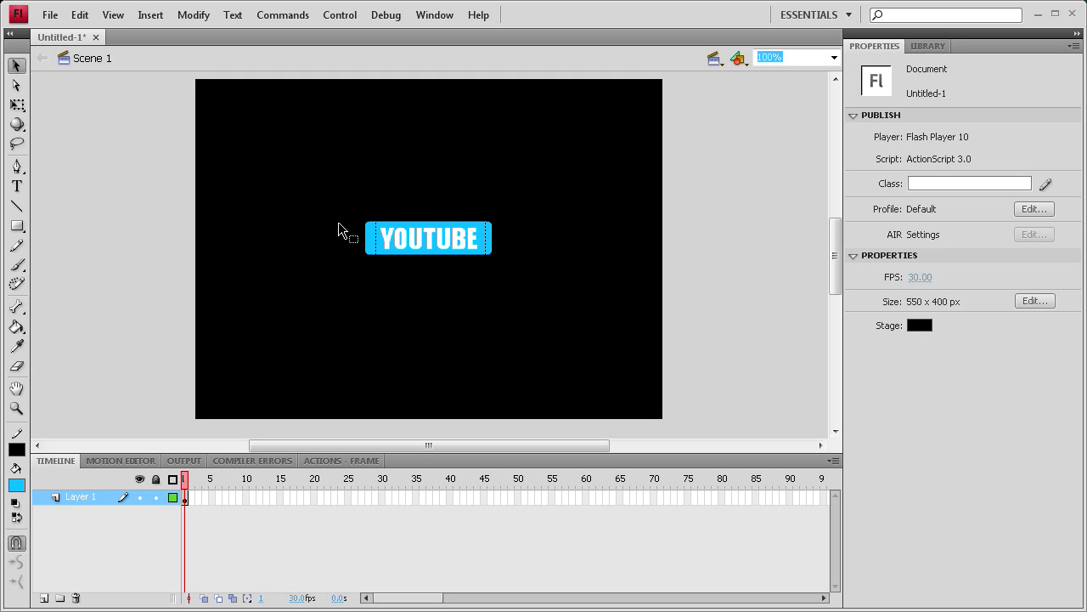
Select the YOUTUBE text with its blue background on the stage for symbol conversion
{"action": "left_click", "coordinate": [429, 238]}
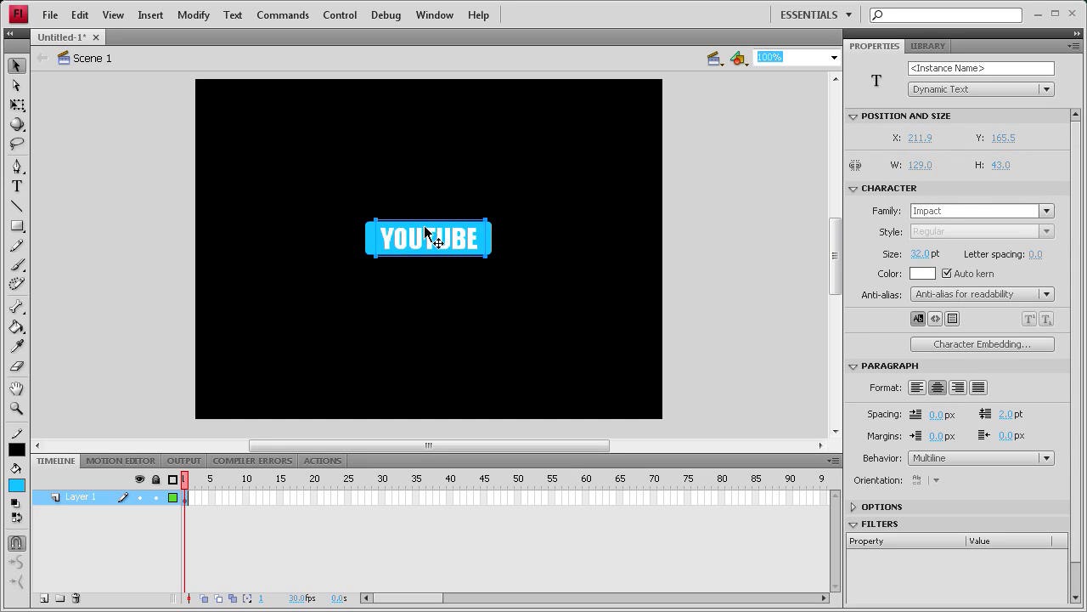
{"action": "left_click", "coordinate": [343, 234]}
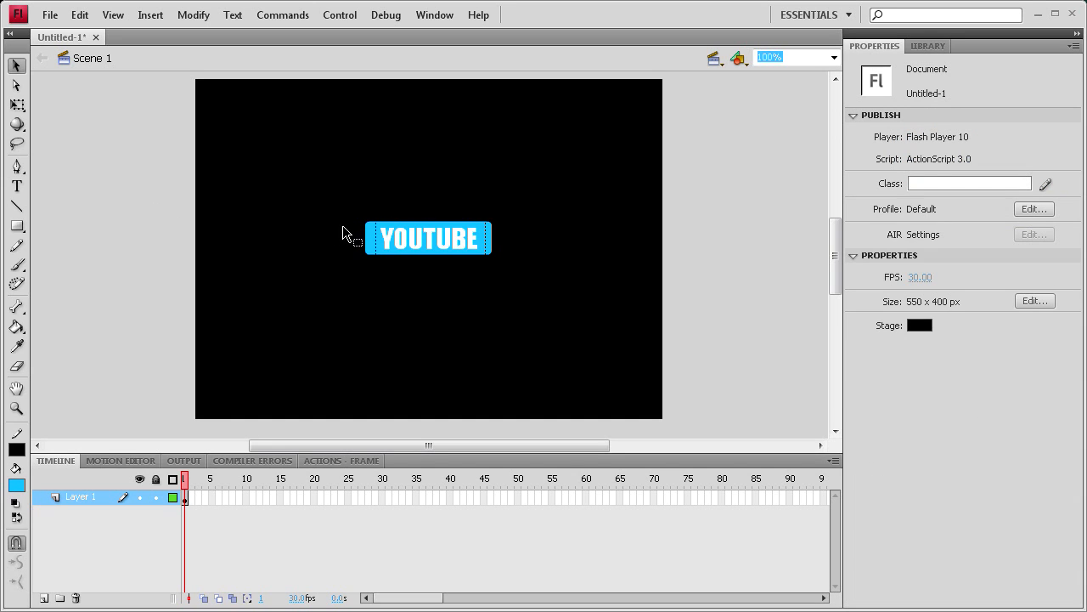
{"action": "mouse_move", "coordinate": [308, 195]}
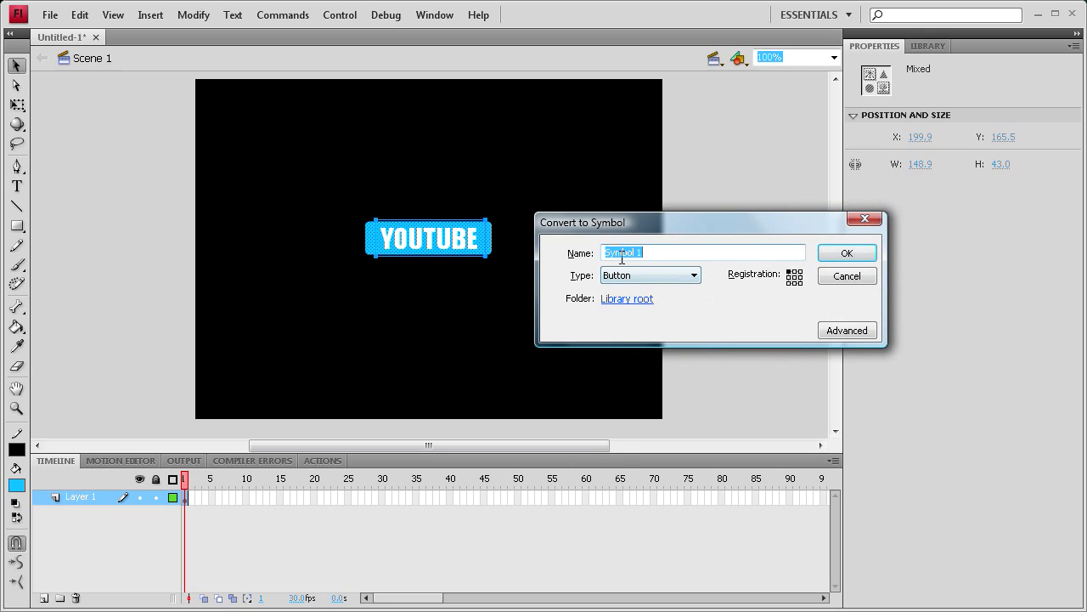
Convert the artwork to a Button symbol named youtube_btn
{"action": "left_click", "coordinate": [693, 275]}
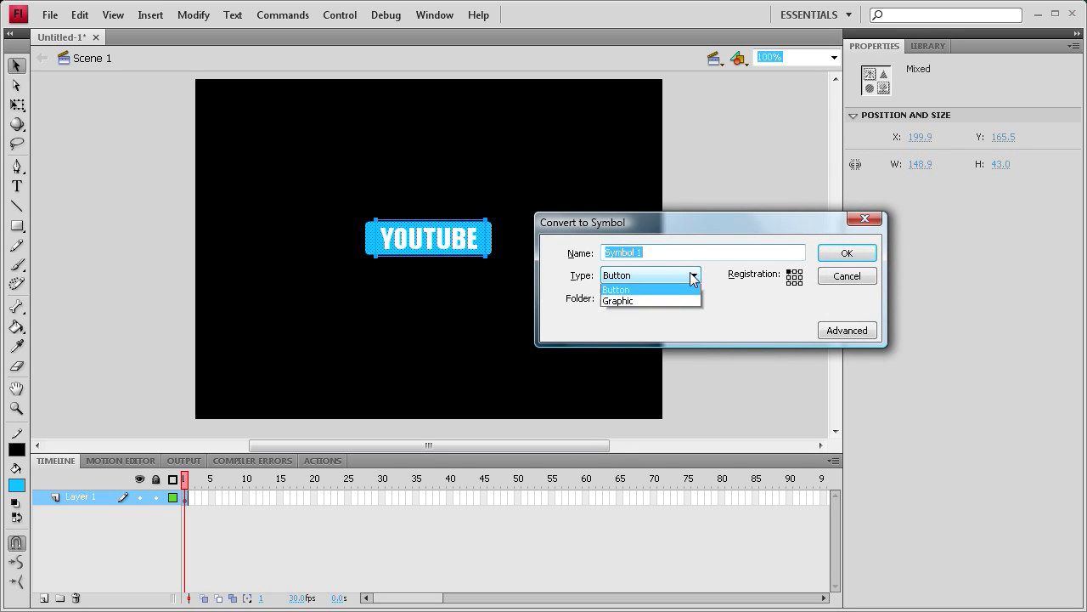
{"action": "left_click", "coordinate": [615, 289]}
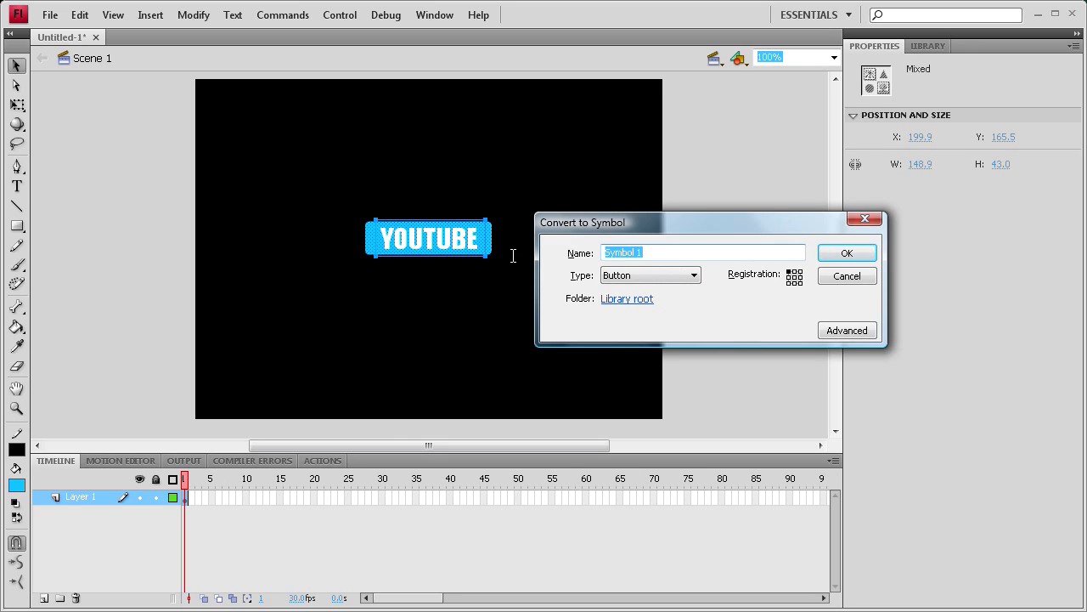
{"action": "type", "text": "youtube_"}
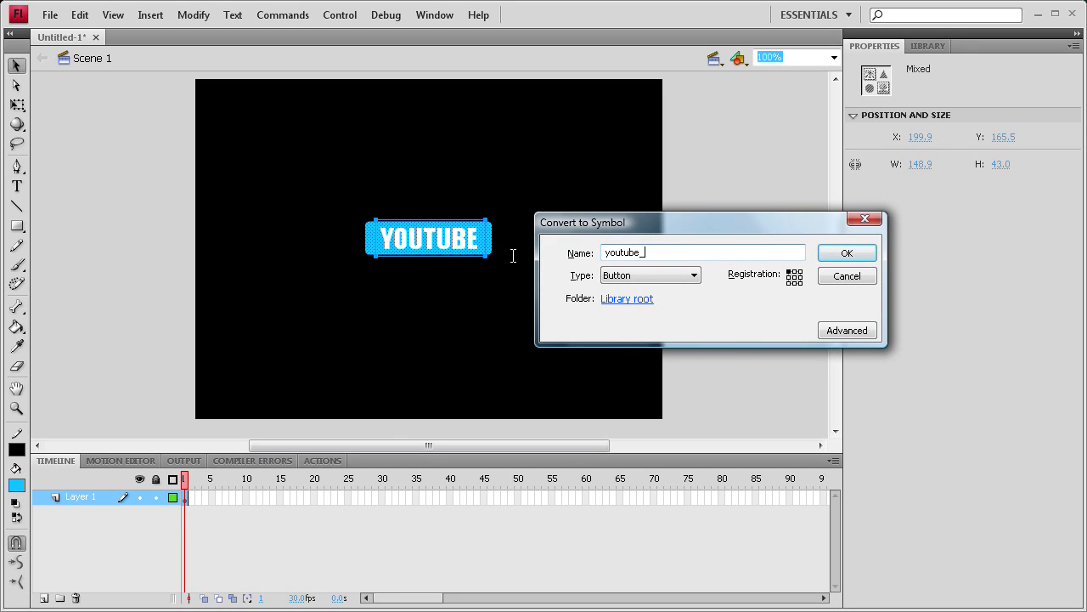
{"action": "type", "text": "btn"}
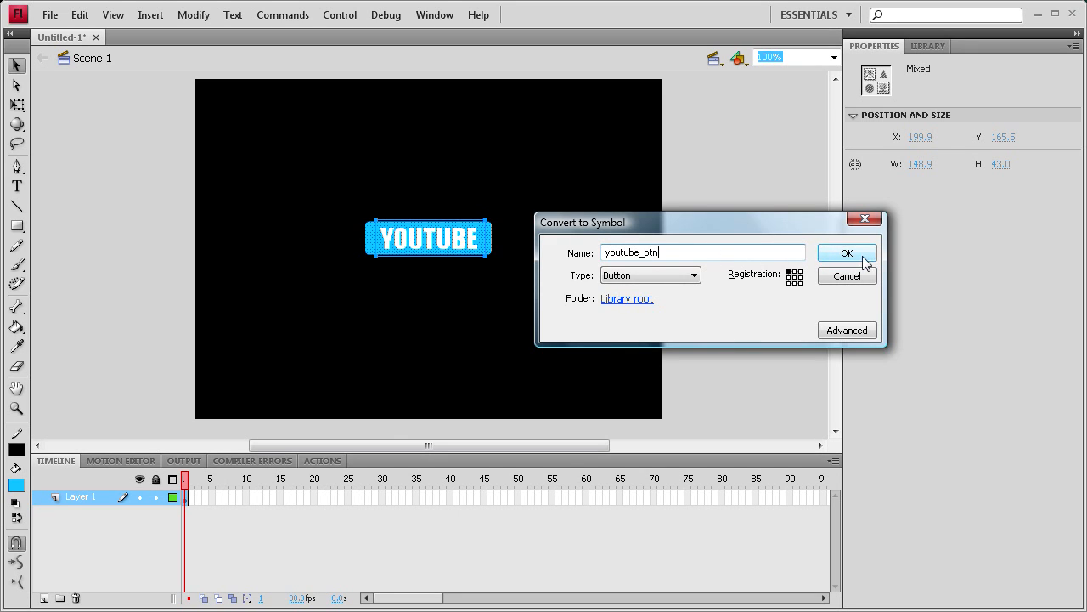
{"action": "left_click", "coordinate": [846, 251]}
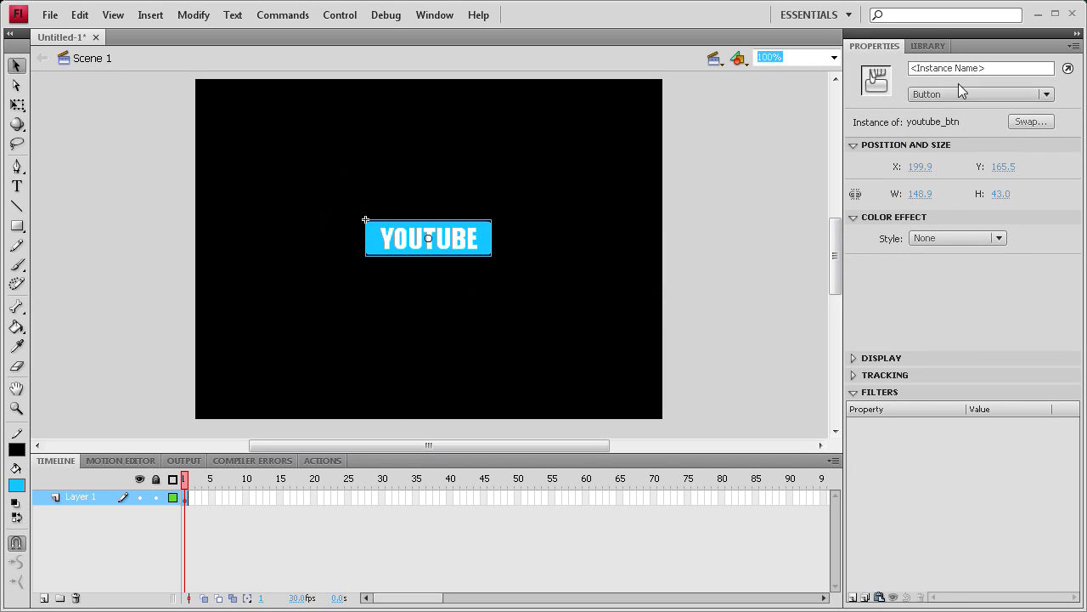
Give the button instance the name youtube_btn and select frame 1 for code
{"action": "left_click", "coordinate": [977, 68]}
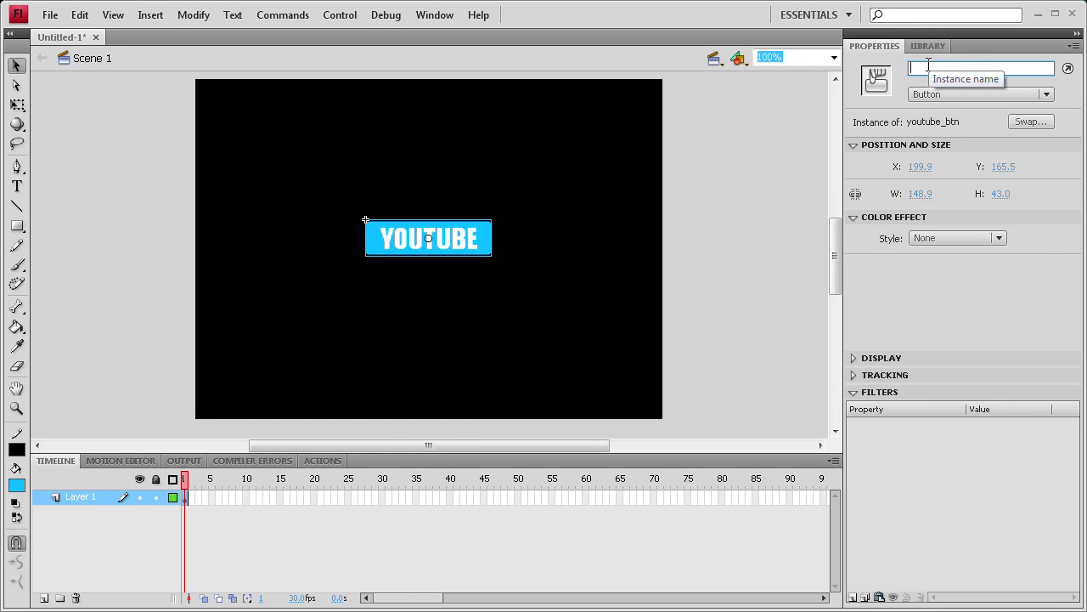
{"action": "type", "text": "btn_"}
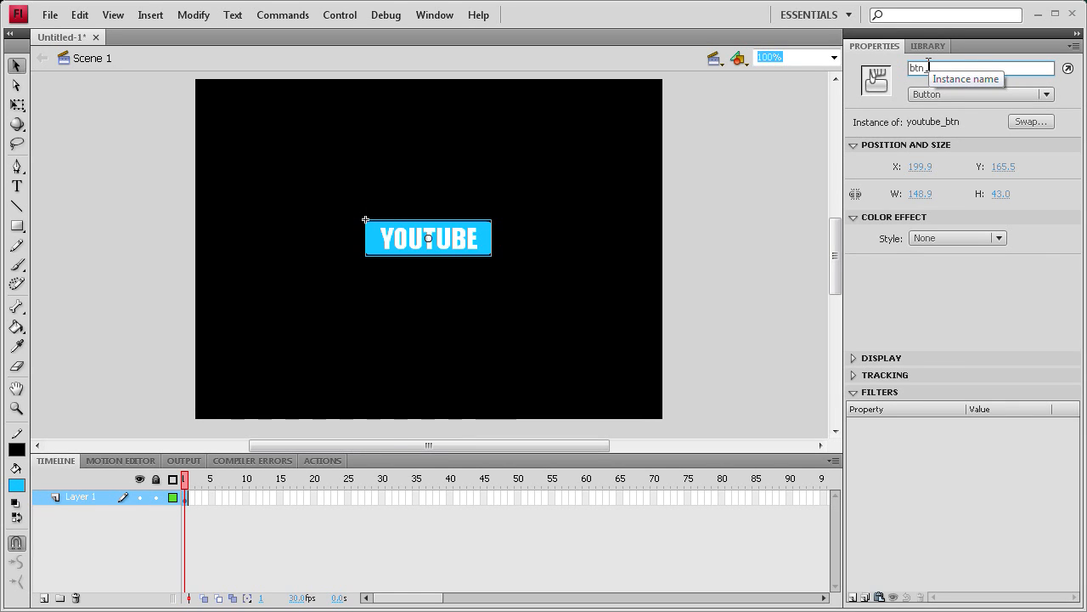
{"action": "key", "text": "BackSpace"}
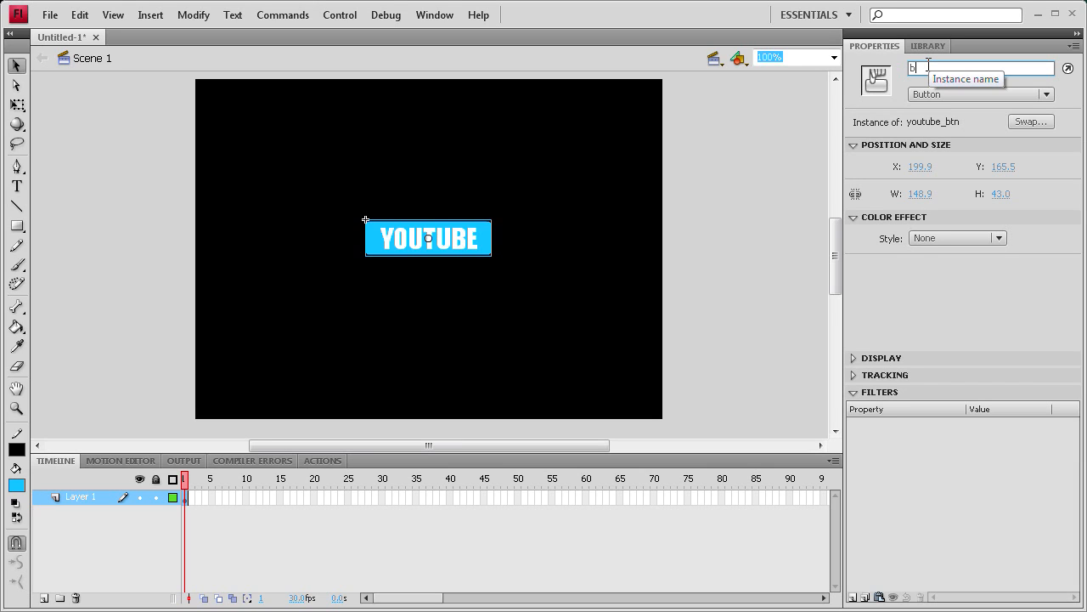
{"action": "type", "text": "youtube"}
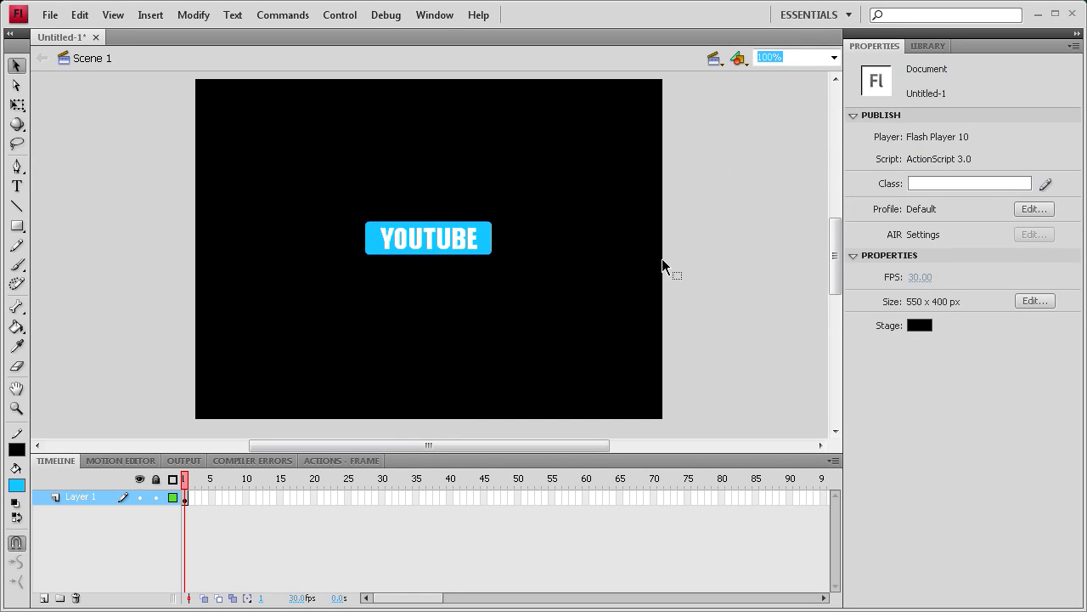
{"action": "left_click", "coordinate": [428, 238]}
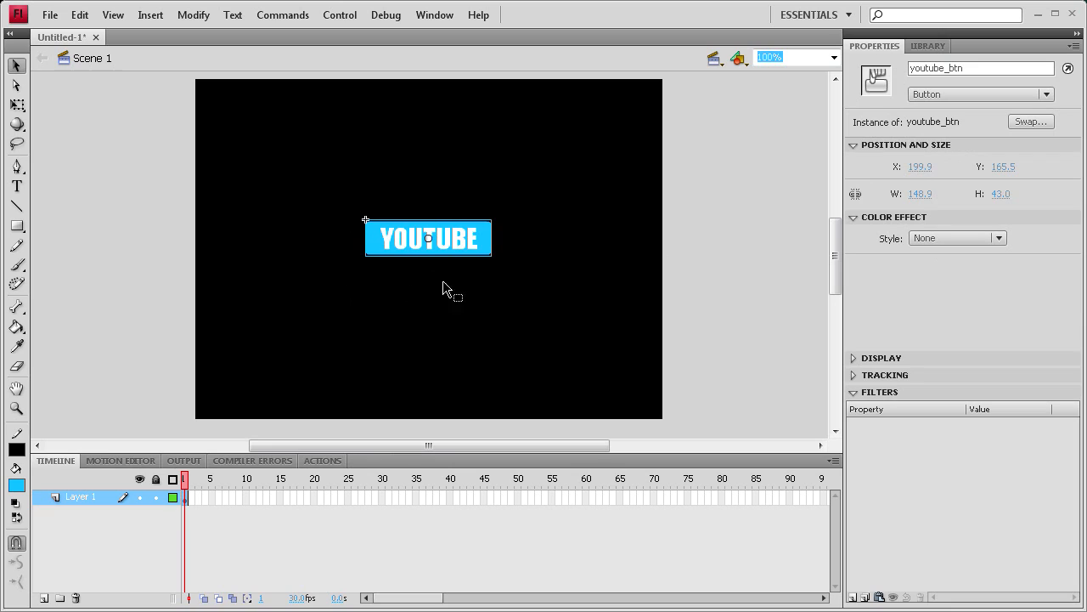
{"action": "mouse_move", "coordinate": [416, 246]}
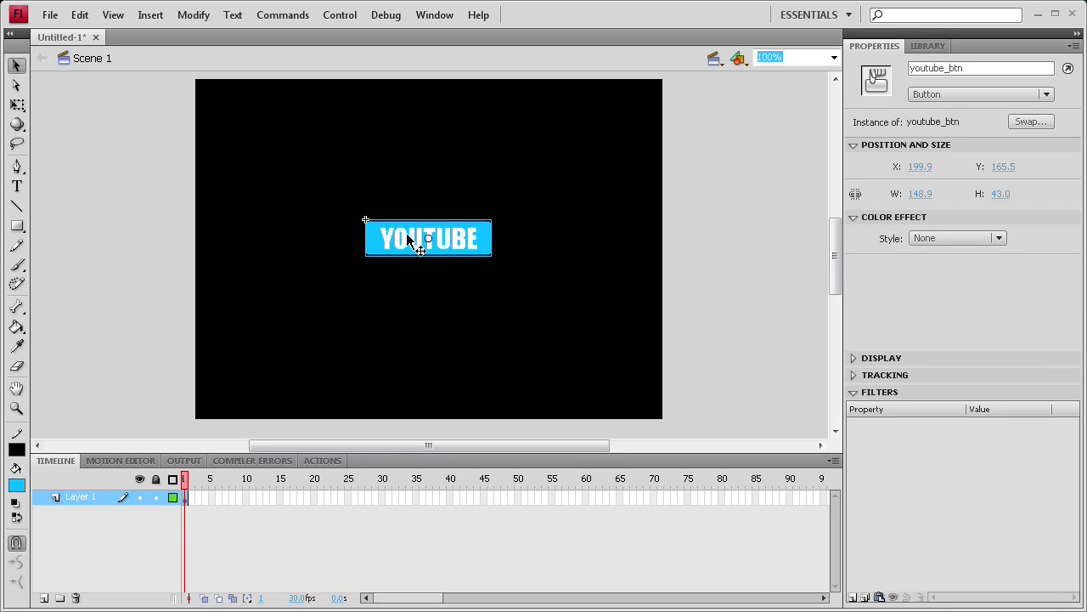
{"action": "mouse_move", "coordinate": [211, 360]}
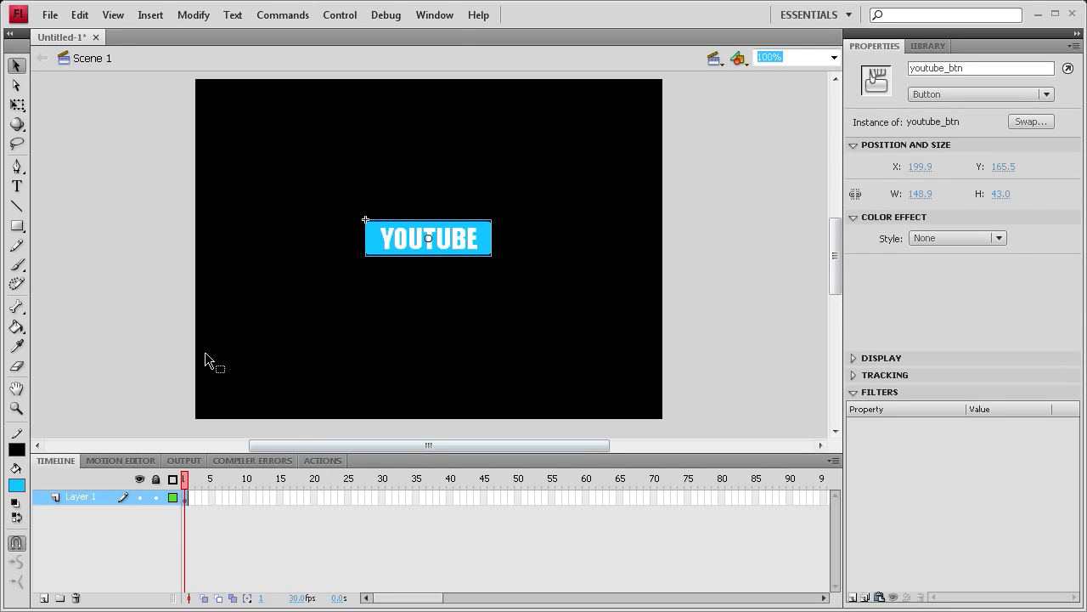
{"action": "mouse_move", "coordinate": [316, 476]}
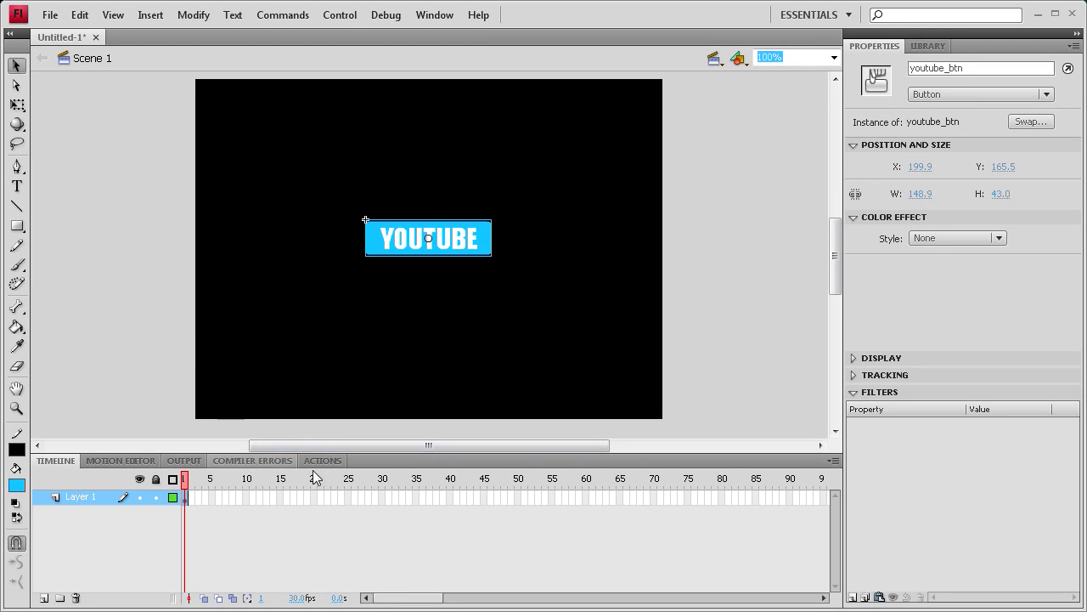
{"action": "left_click", "coordinate": [323, 459]}
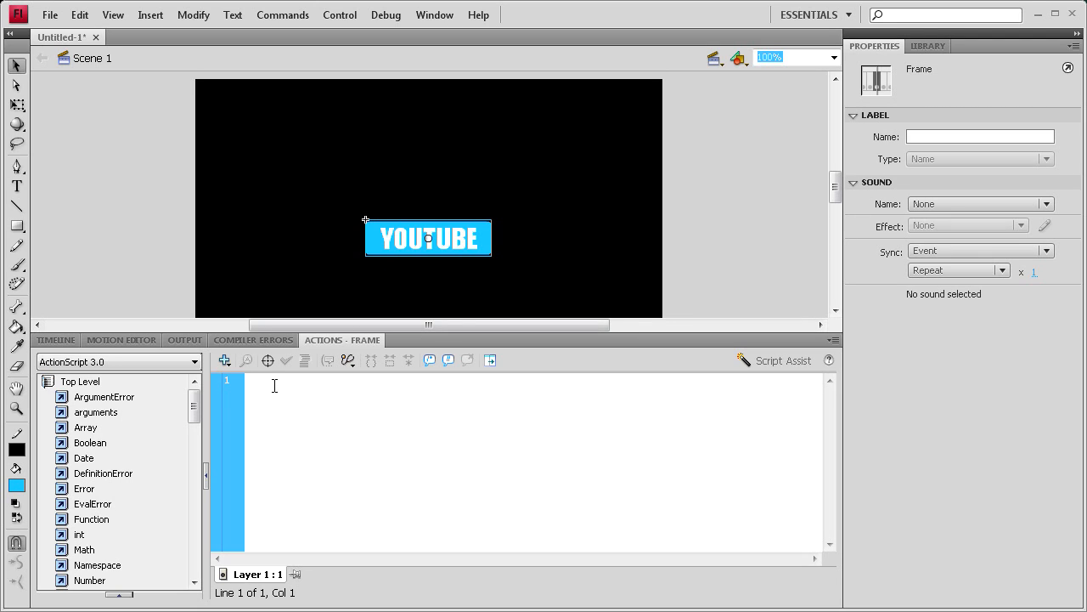
Begin frame 1's script with stop(); on its own line
{"action": "type", "text": "="}
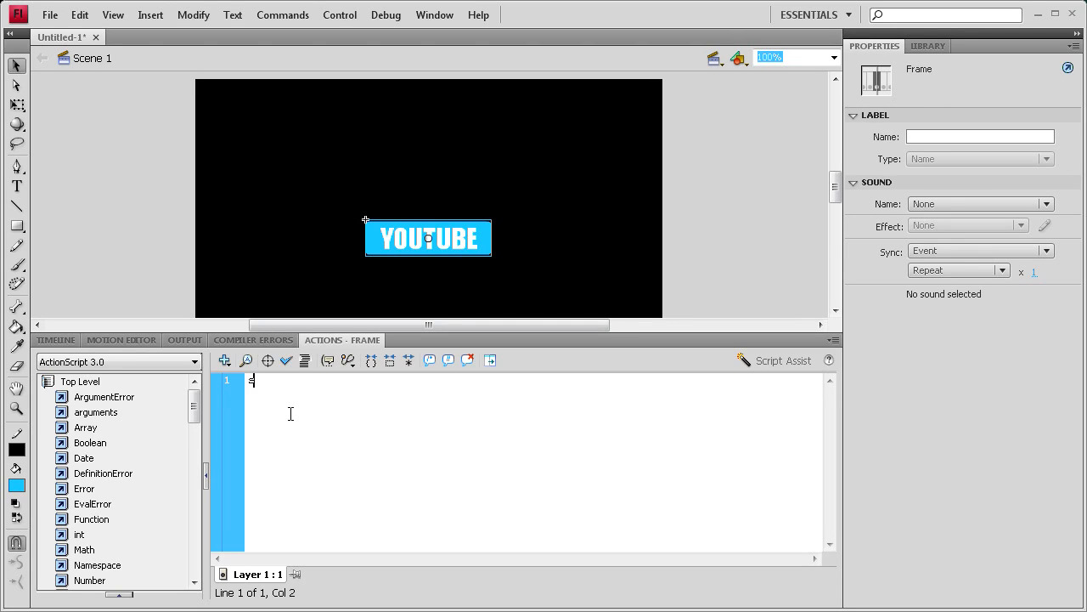
{"action": "type", "text": "stop()"}
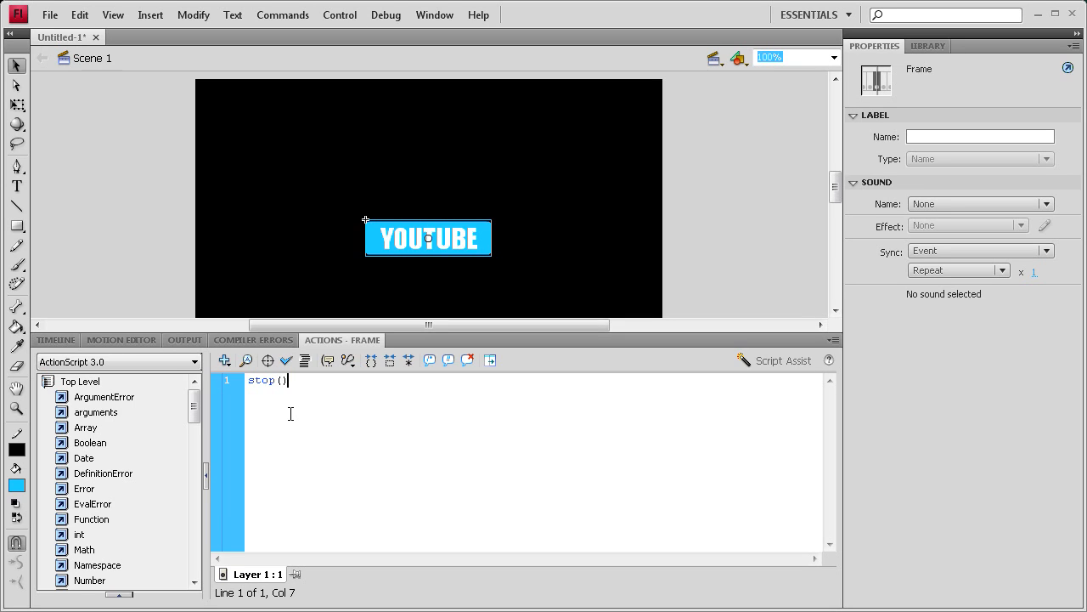
{"action": "type", "text": ";"}
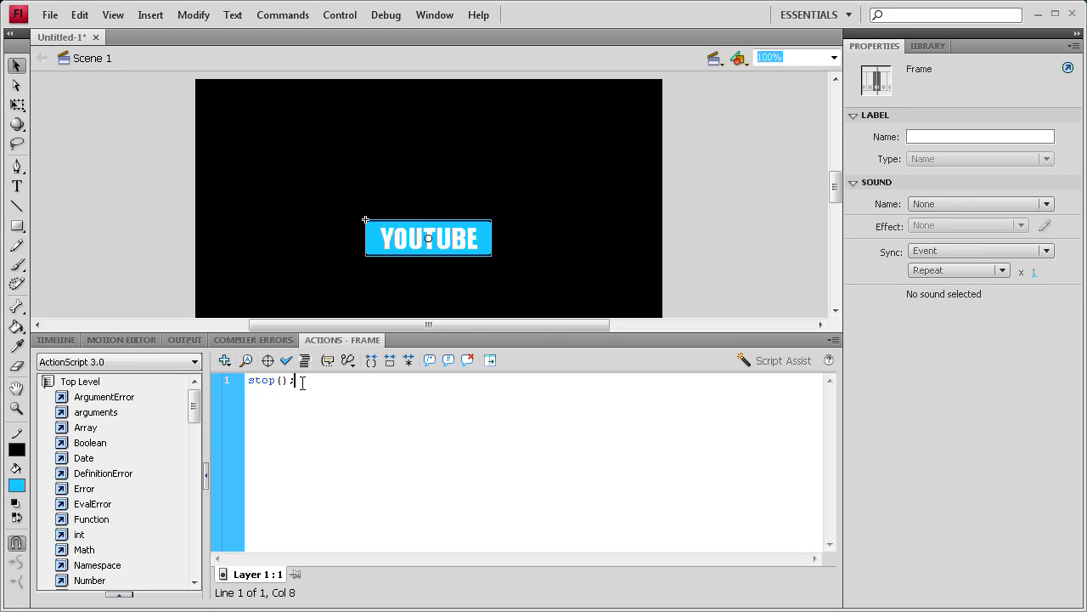
{"action": "key", "text": "Return"}
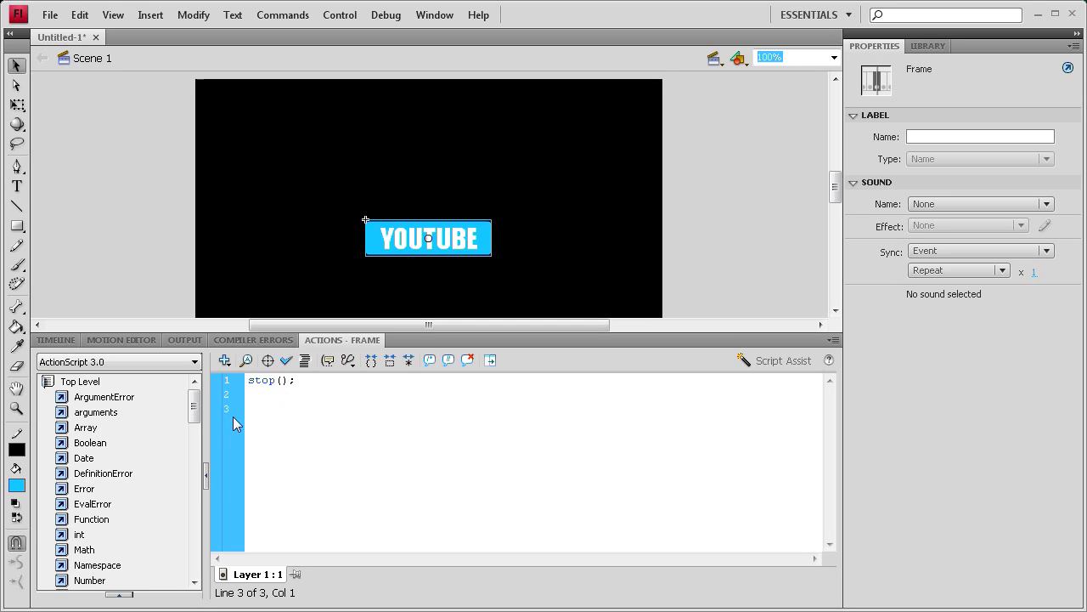
Add youtube_btn.addEventListener(MouseEvent.CLICK, youtube); after the stop call
{"action": "type", "text": "youtube_btn"}
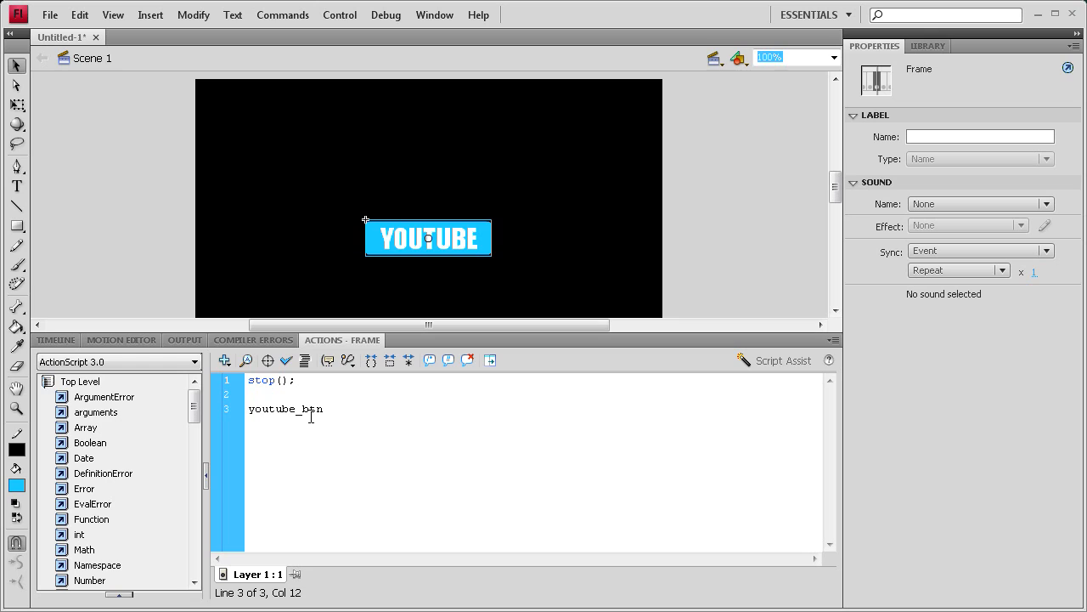
{"action": "type", "text": ".addEventListener("}
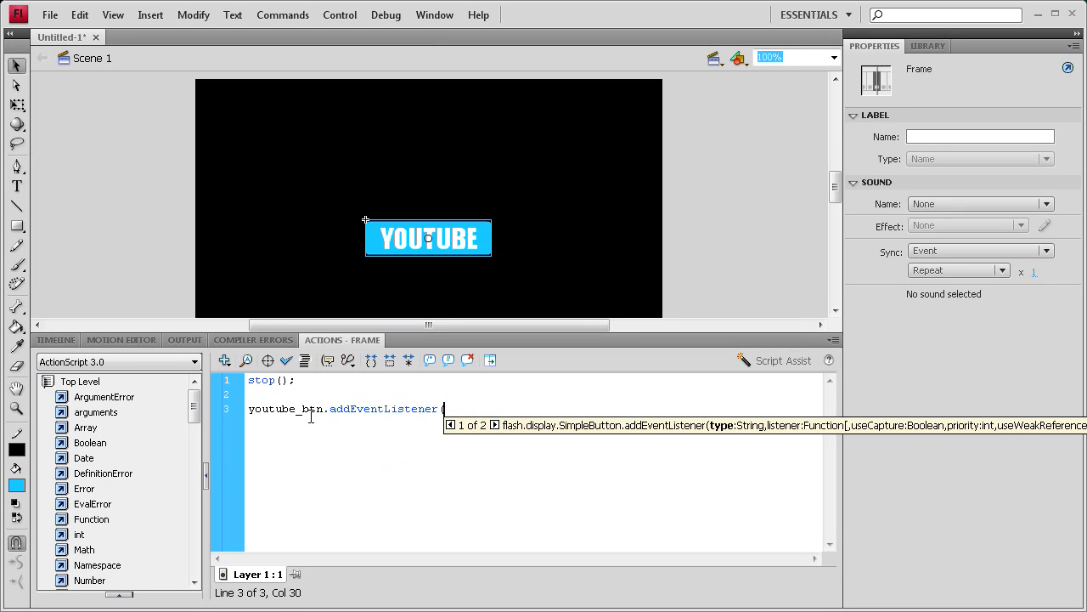
{"action": "type", "text": "Mc"}
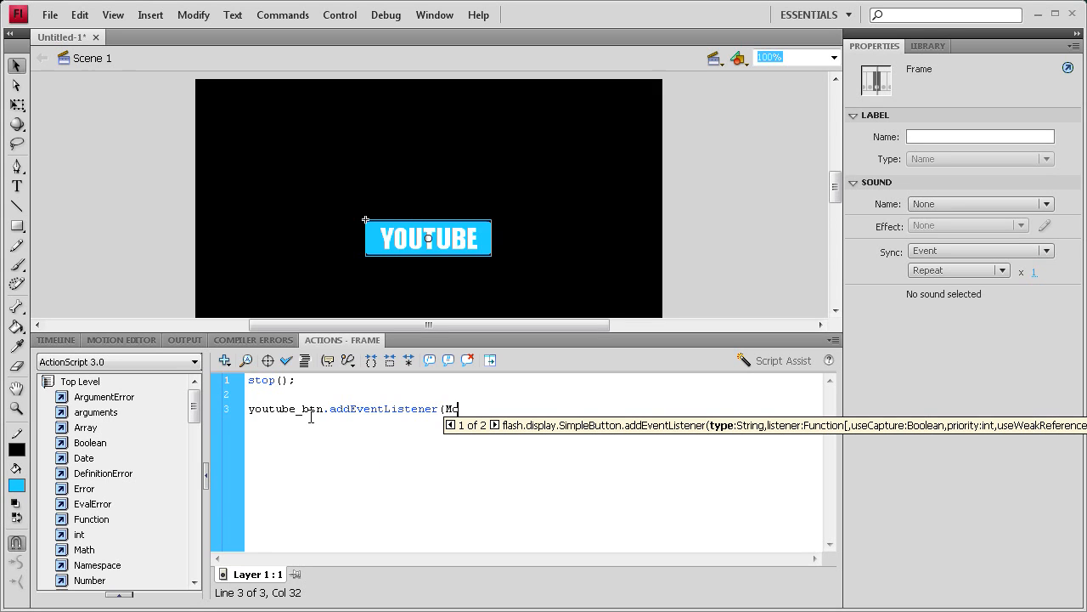
{"action": "type", "text": "ouseEvent"}
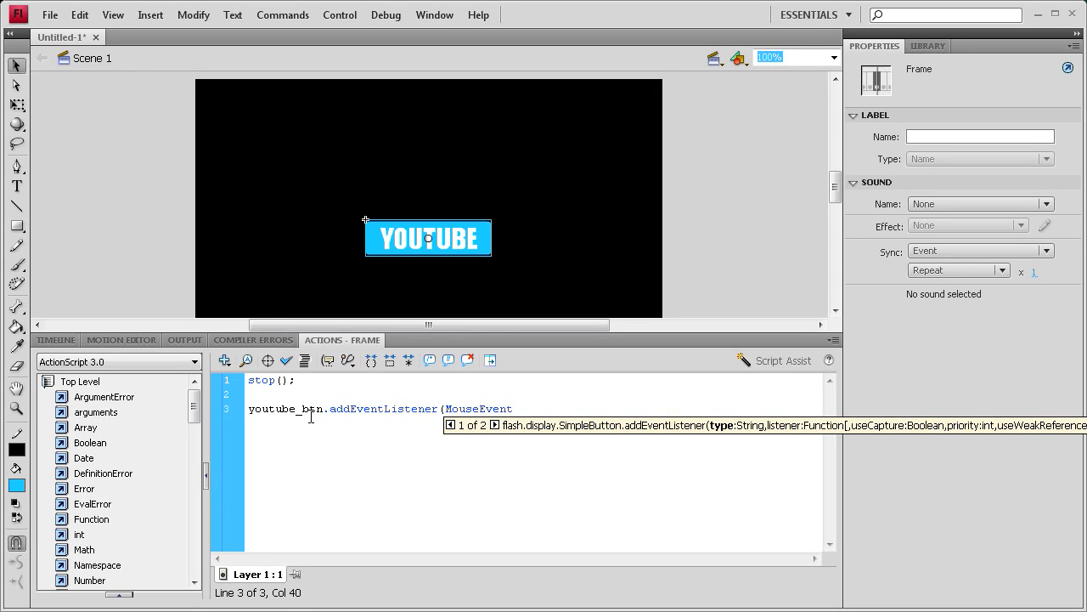
{"action": "type", "text": ".CLICK,"}
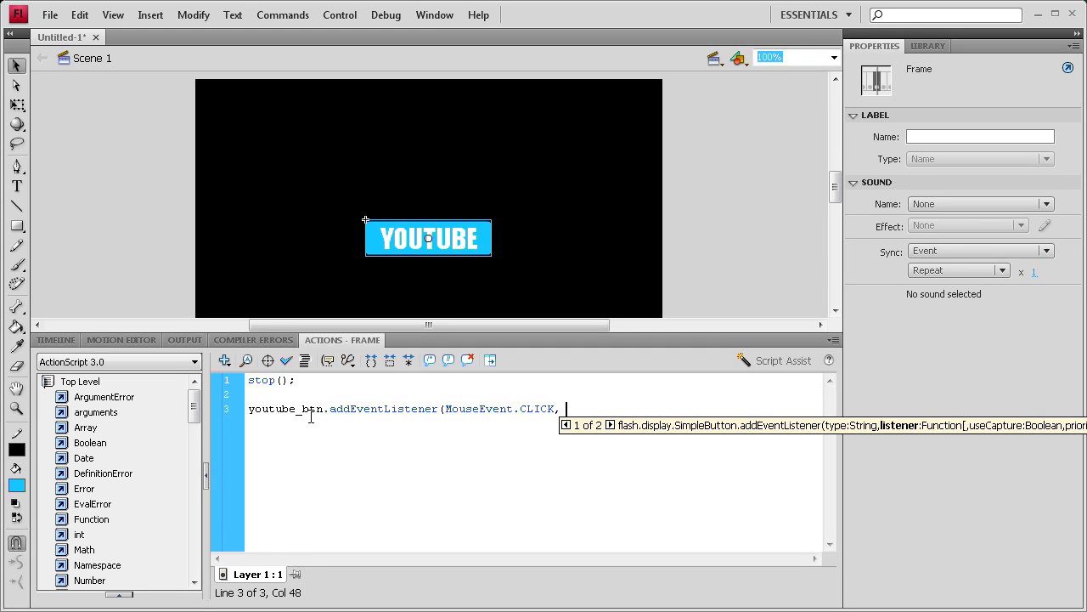
{"action": "type", "text": "youtube"}
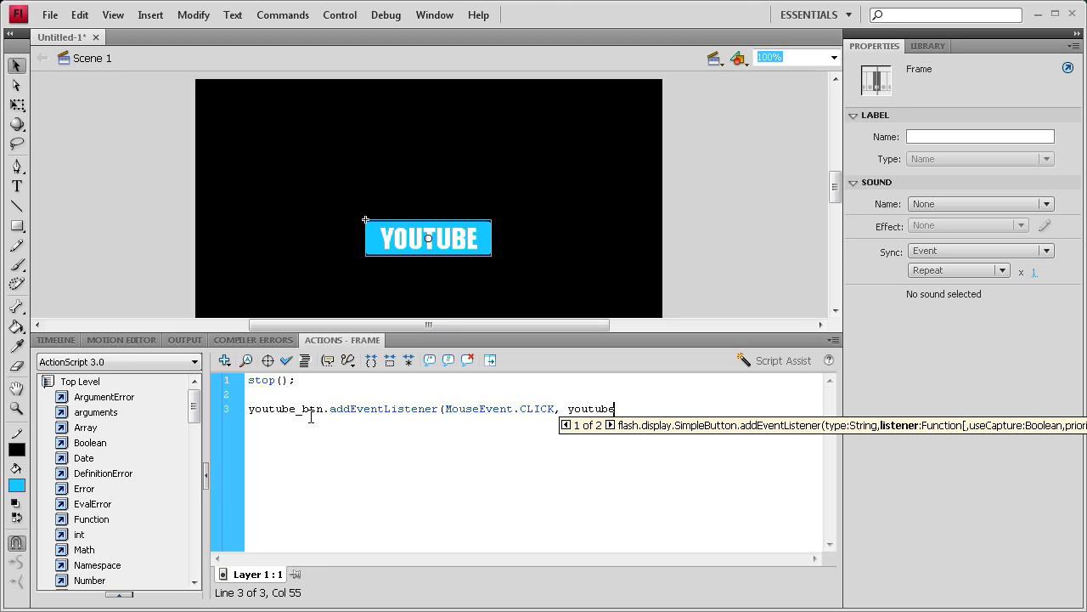
{"action": "type", "text": ");"}
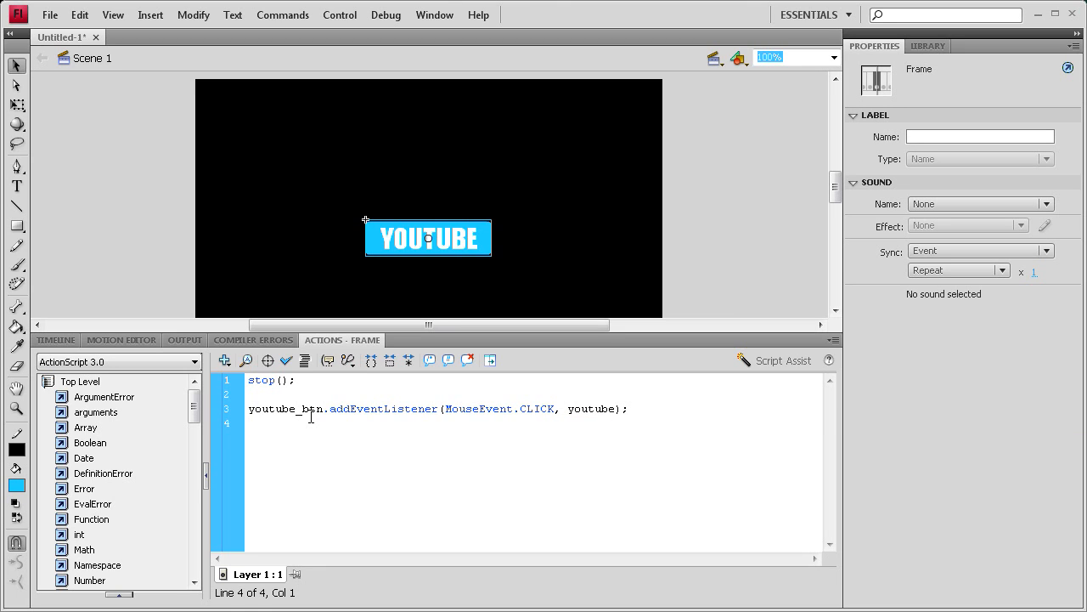
Declare the handler function youtube(e:MouseEvent):void with empty braces
{"action": "type", "text": "f"}
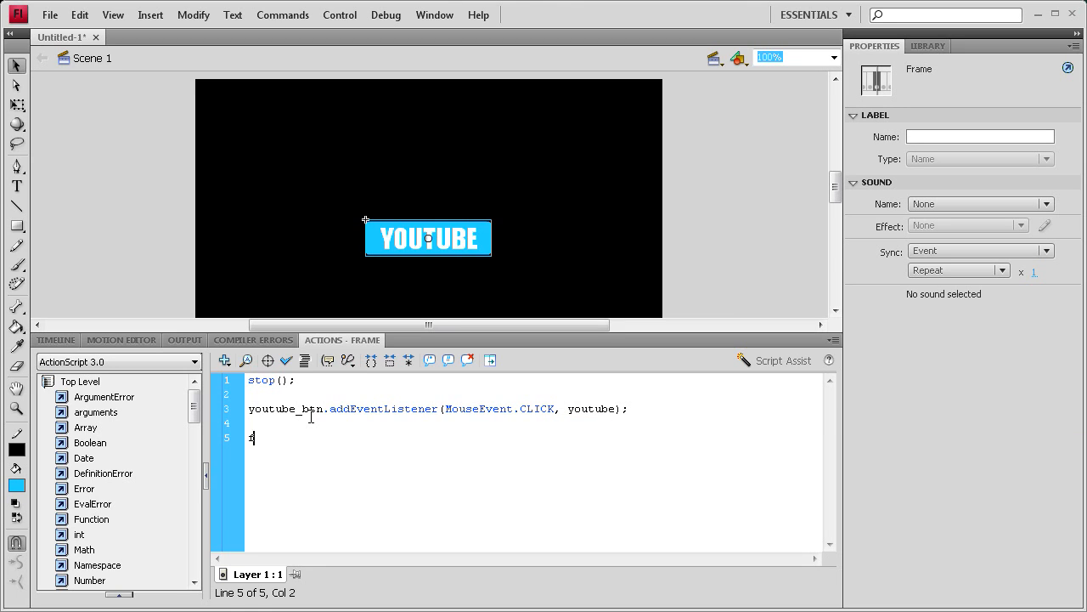
{"action": "type", "text": "function"}
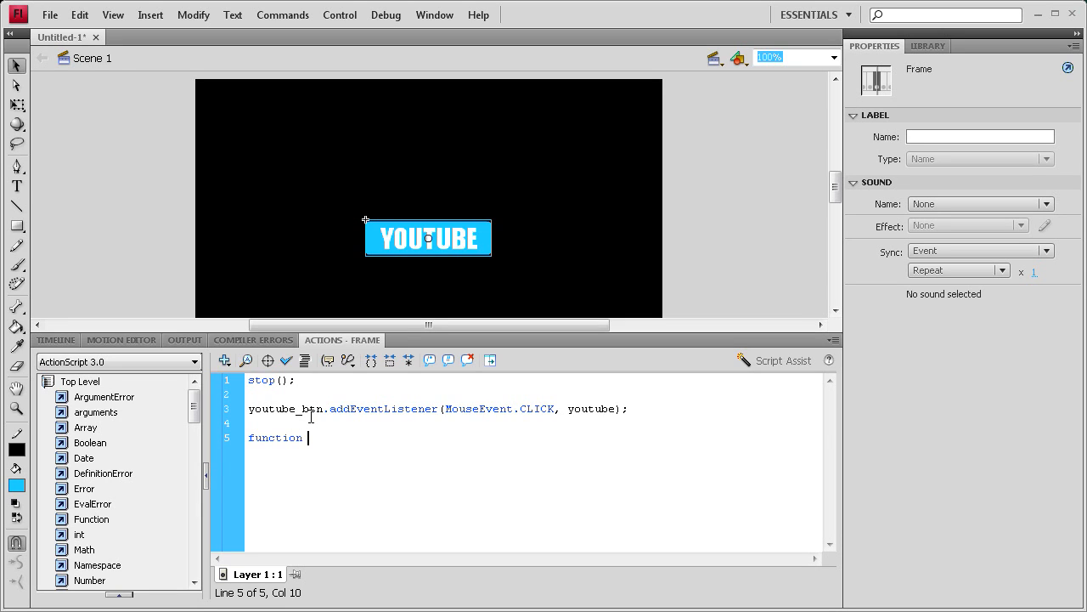
{"action": "type", "text": "youtu"}
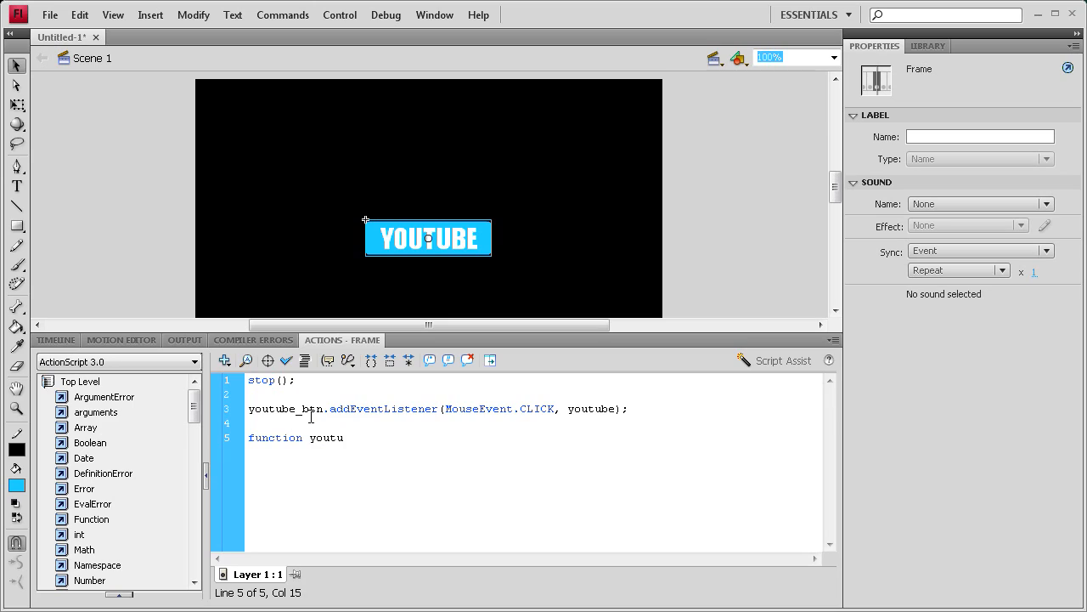
{"action": "type", "text": "be"}
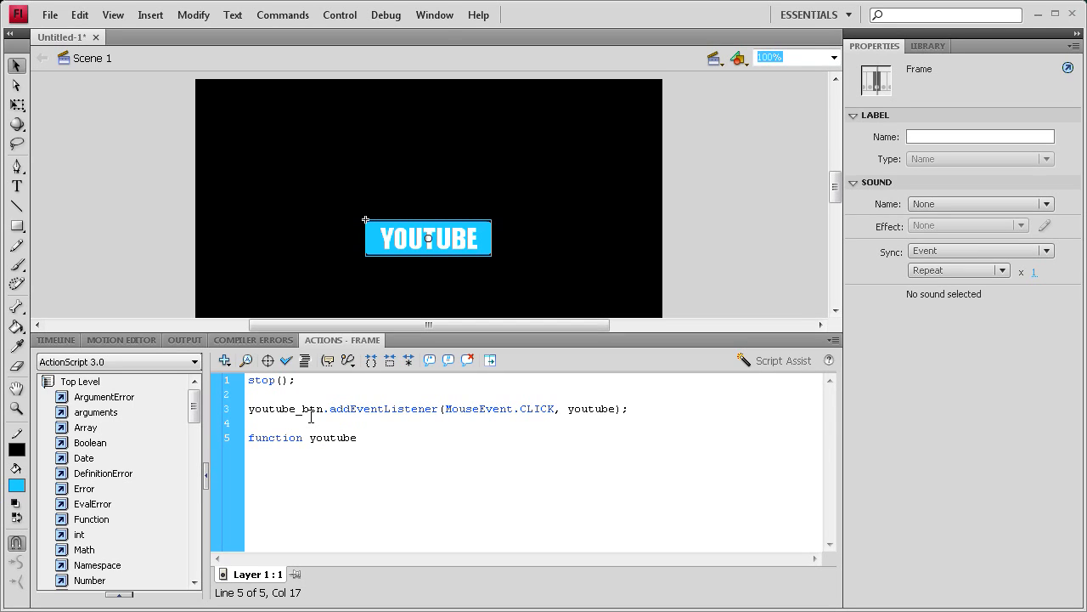
{"action": "type", "text": "("}
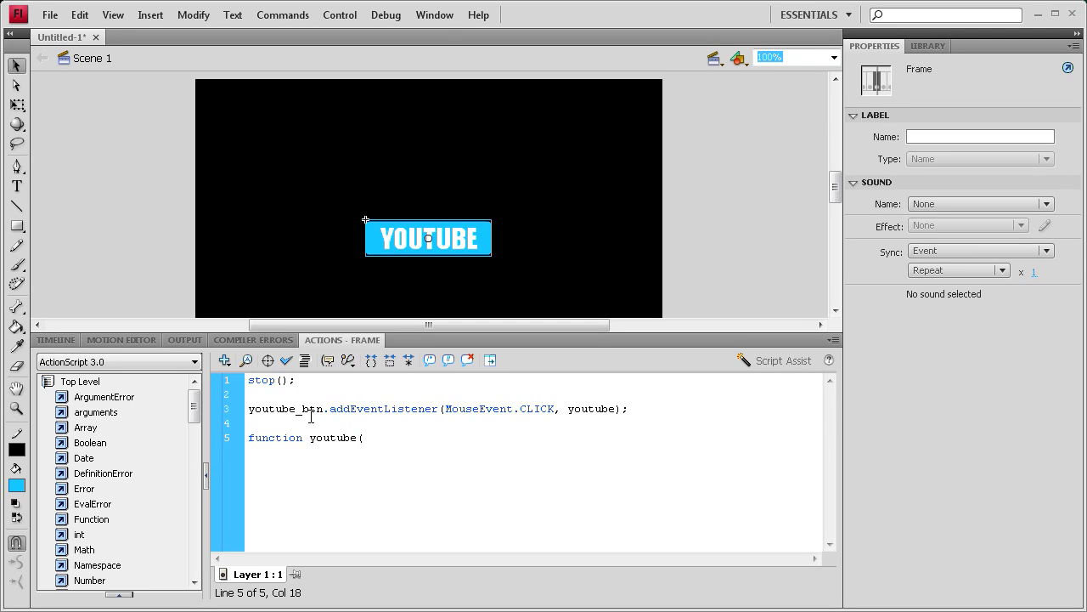
{"action": "type", "text": "e:"}
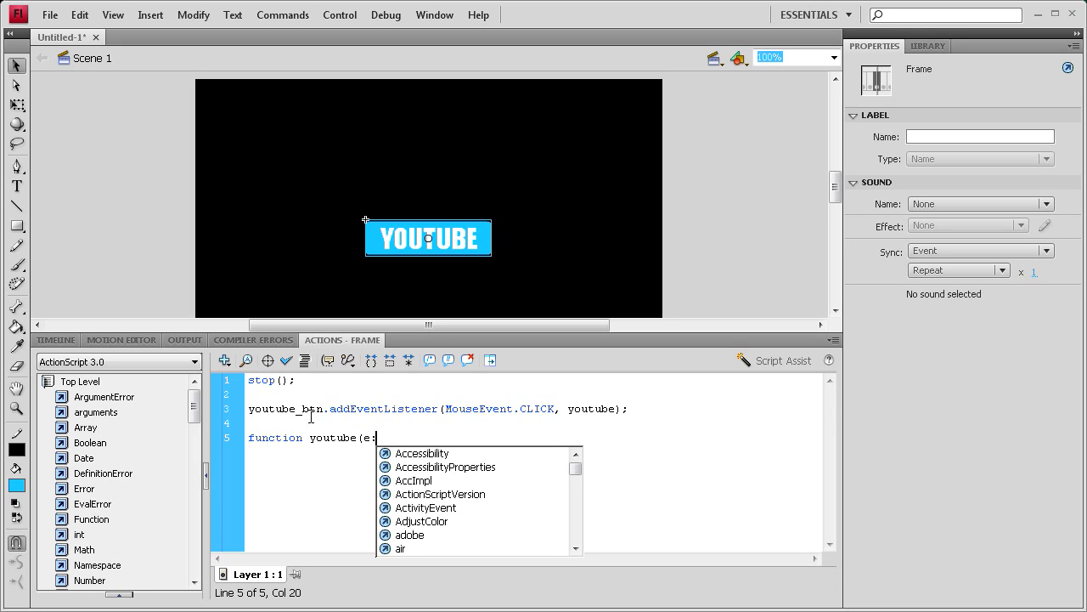
{"action": "type", "text": "Mouse"}
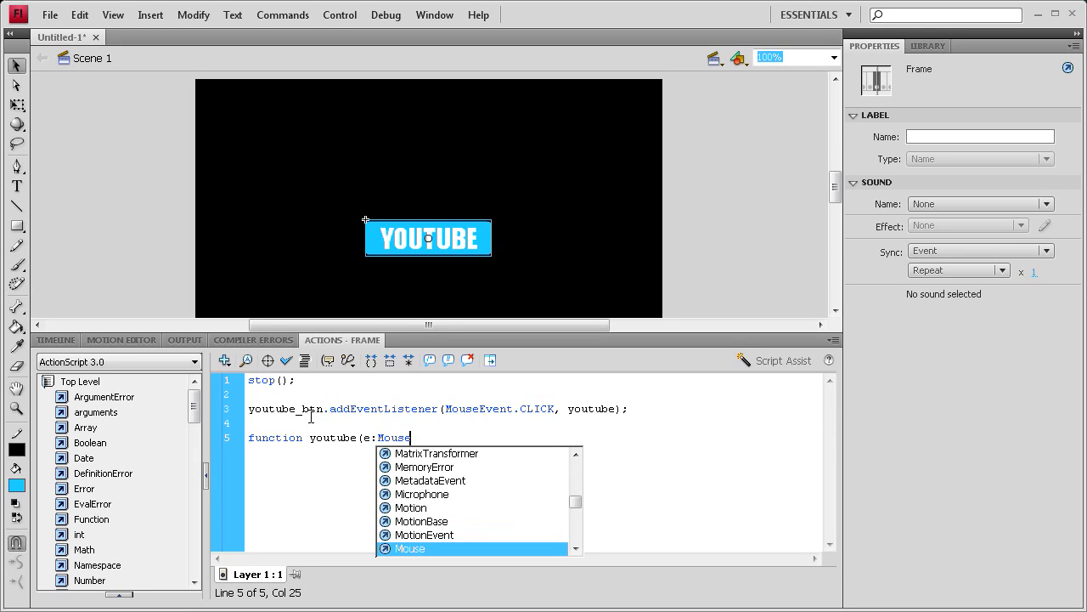
{"action": "scroll", "scroll_direction": "down", "scroll_amount": 3}
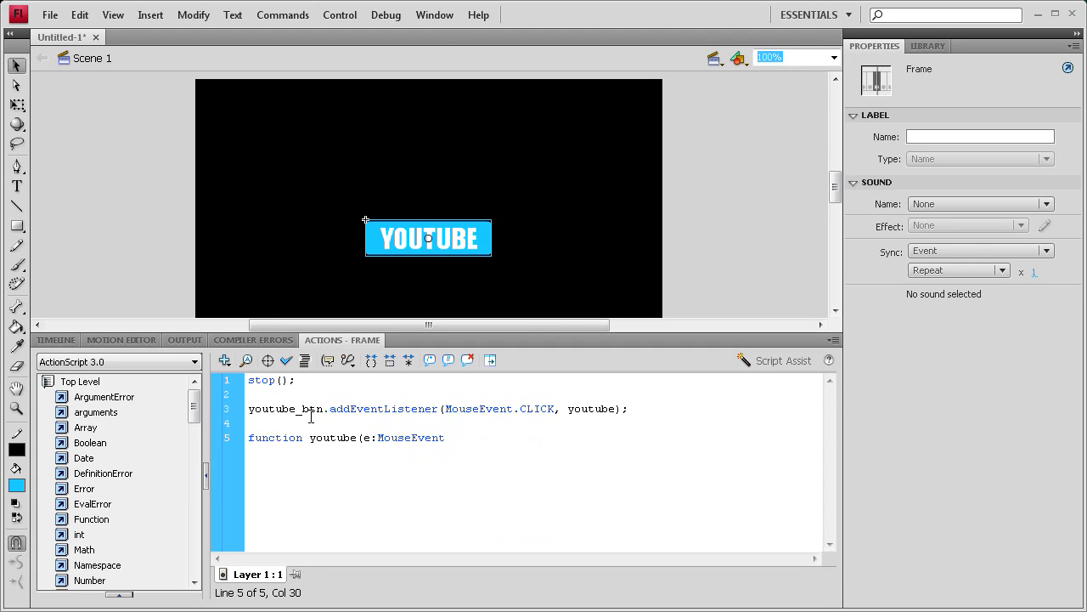
{"action": "type", "text": ")"}
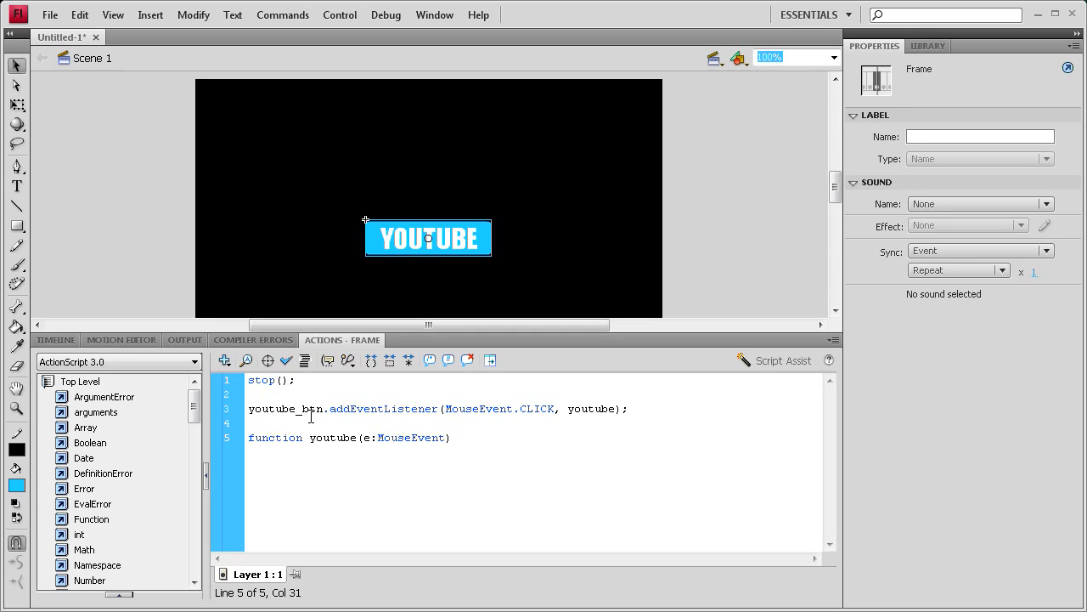
{"action": "type", "text": ":vi"}
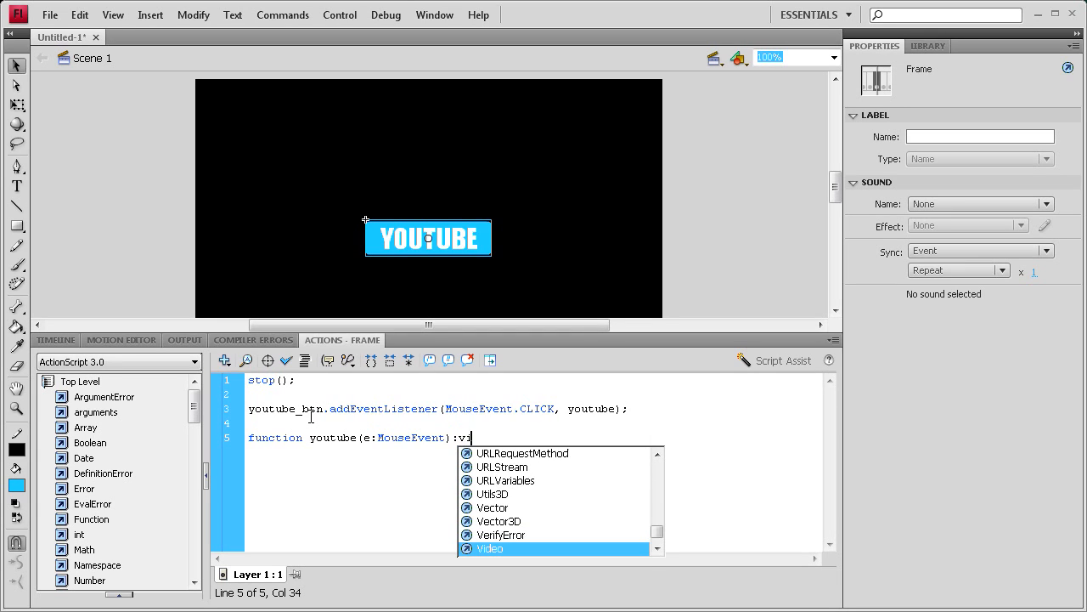
{"action": "key", "text": "Backspace"}
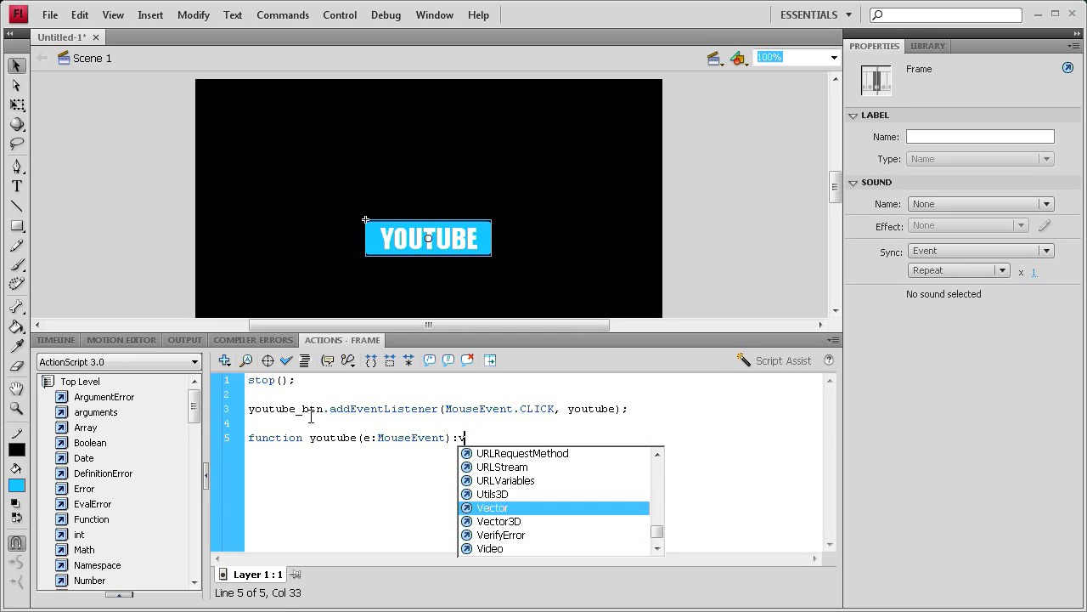
{"action": "type", "text": "void{"}
{"action": "type", "text": "}"}
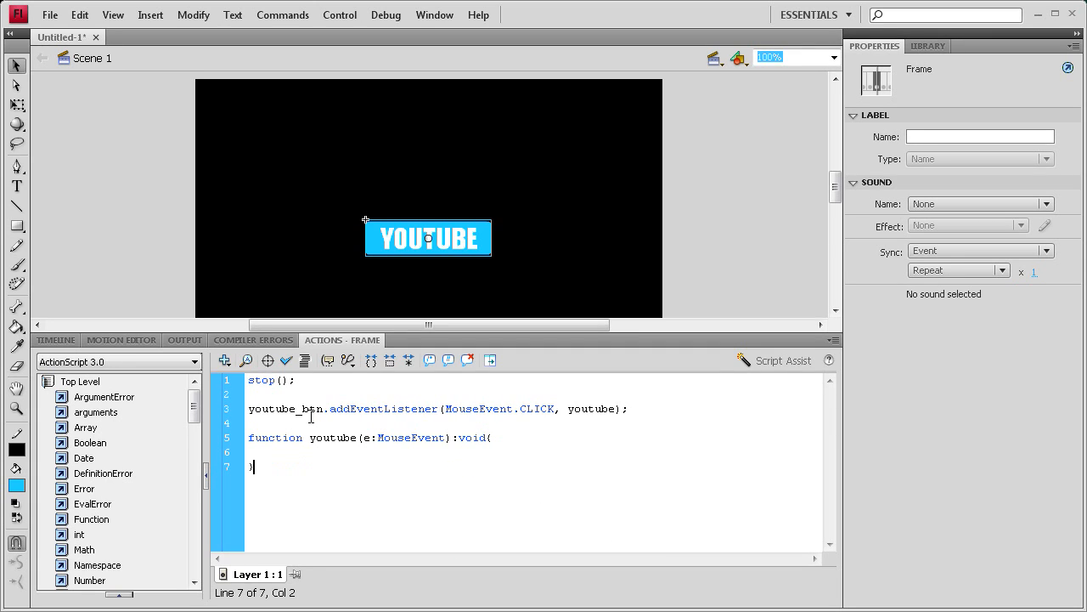
Inside the body, start declaring var youtubeLink:URLRequest =
{"action": "left_click", "coordinate": [274, 452]}
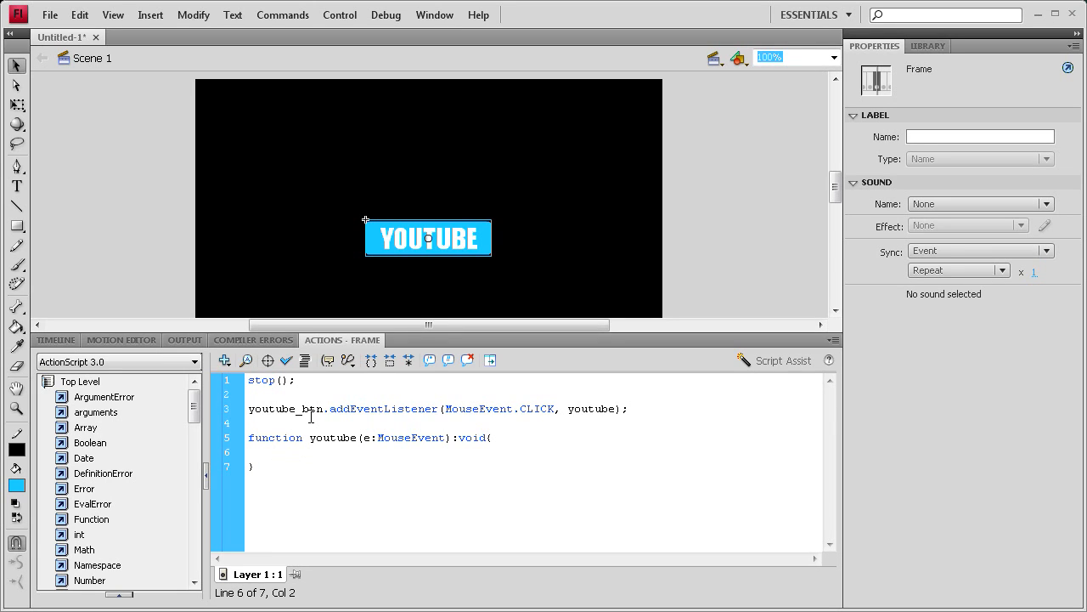
{"action": "type", "text": "var"}
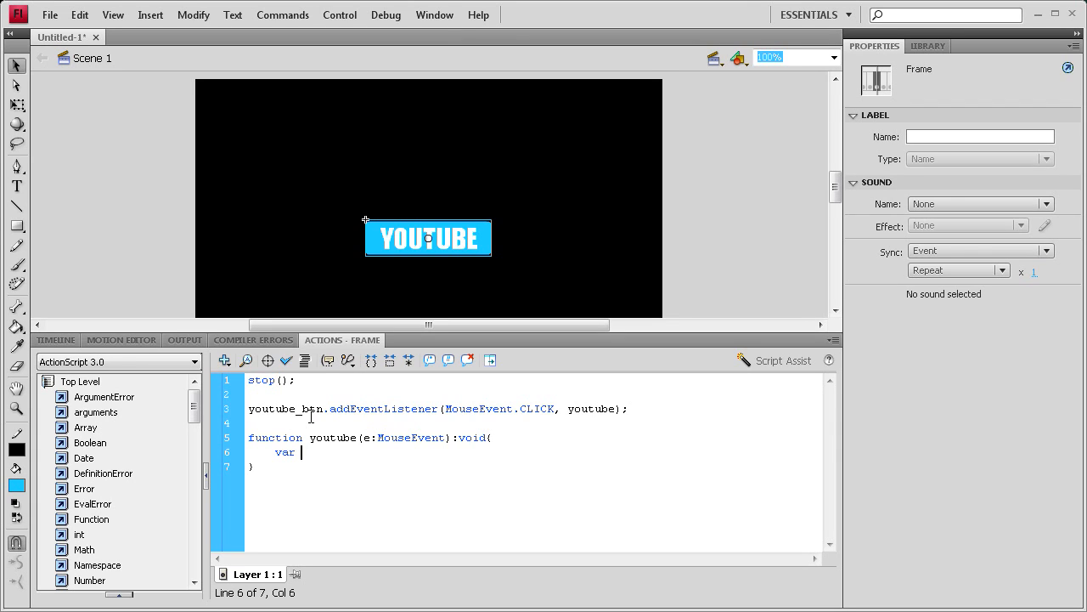
{"action": "type", "text": "youtube"}
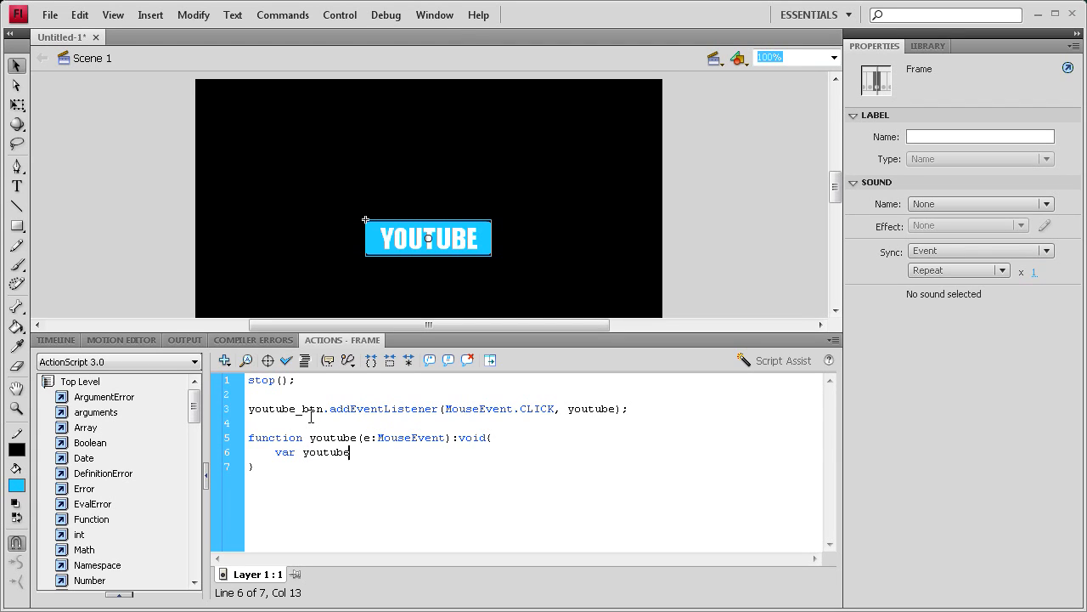
{"action": "type", "text": "Link"}
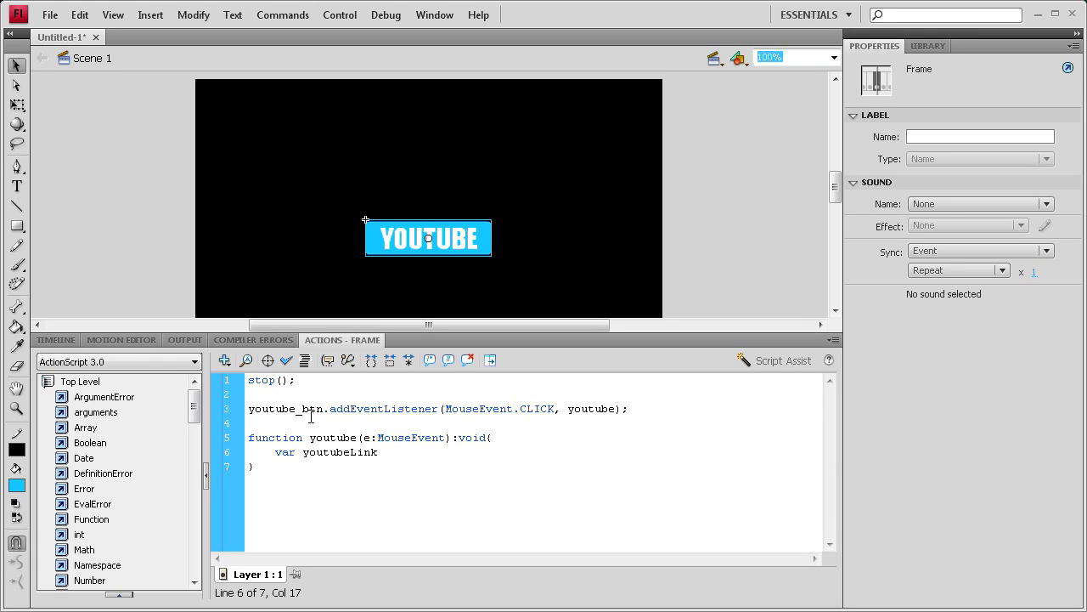
{"action": "type", "text": ":"}
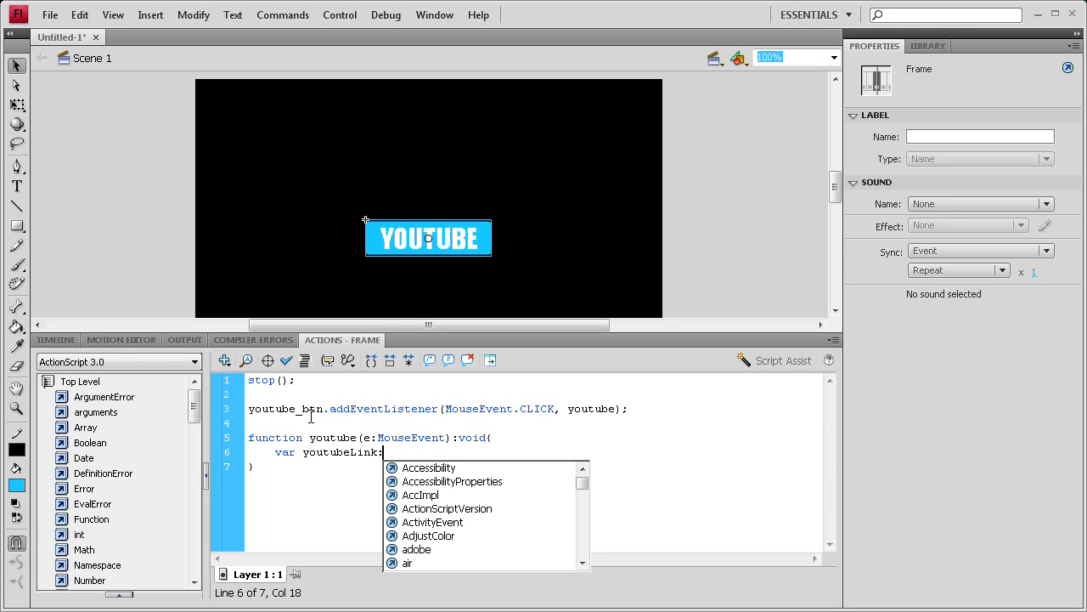
{"action": "type", "text": "URLRequest"}
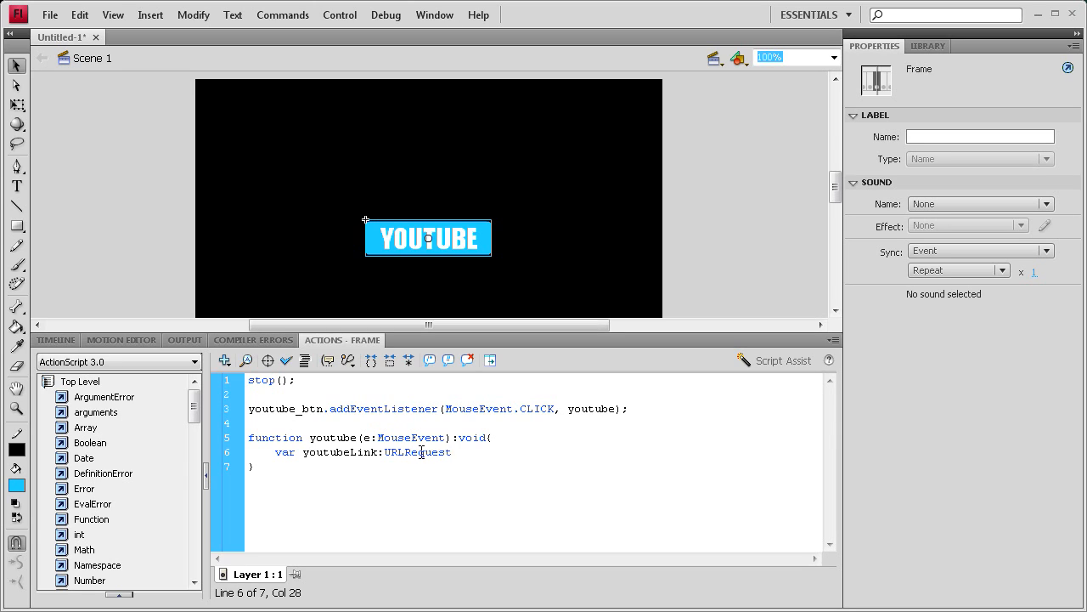
{"action": "type", "text": "="}
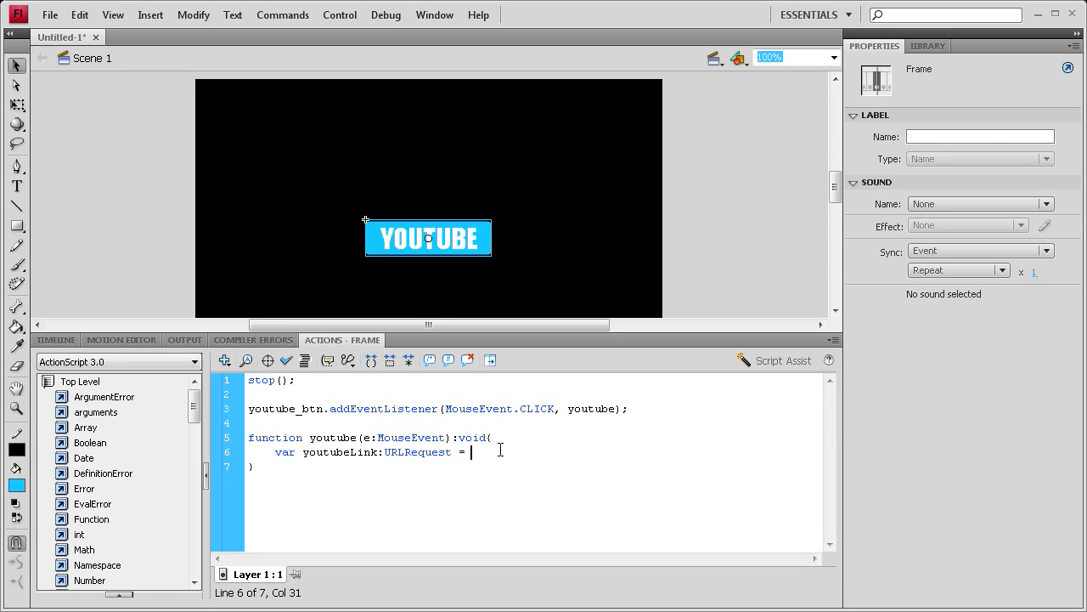
Complete the assignment as new URLRequest(""); with an empty string
{"action": "type", "text": "new U"}
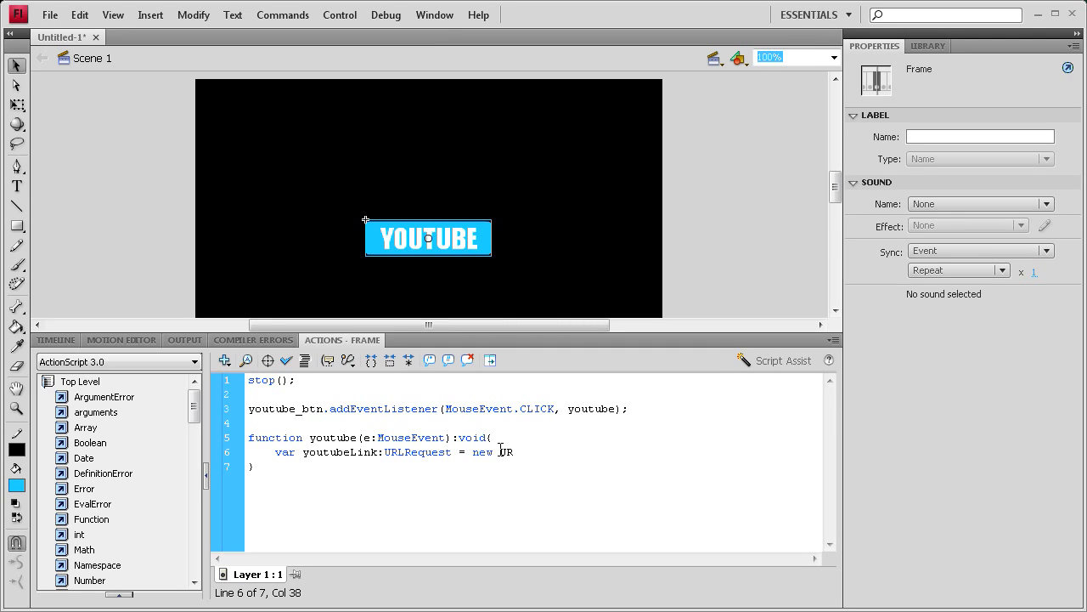
{"action": "type", "text": "R"}
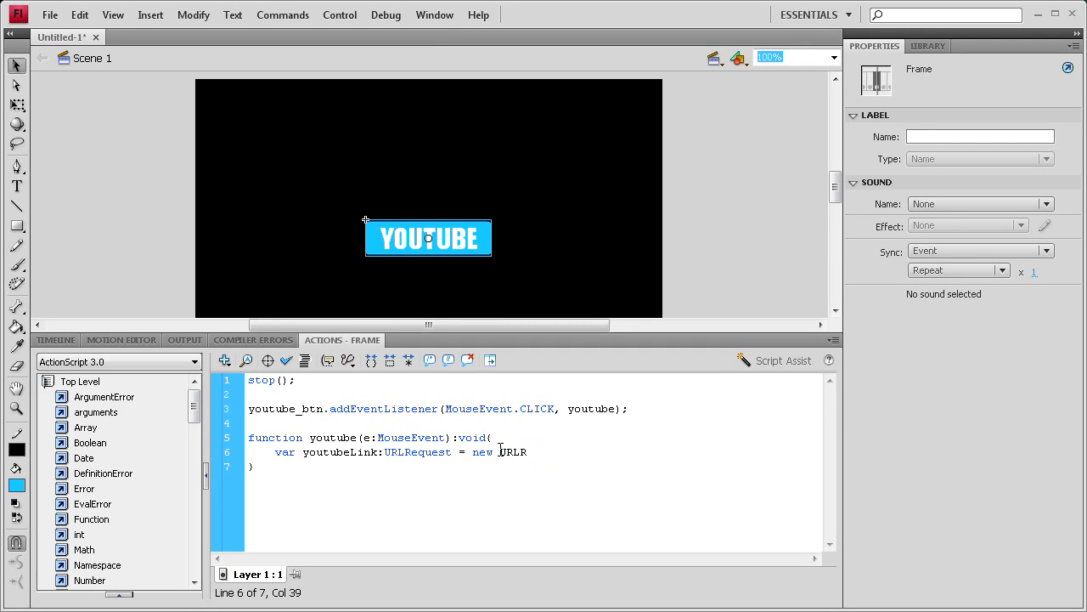
{"action": "type", "text": "equest"}
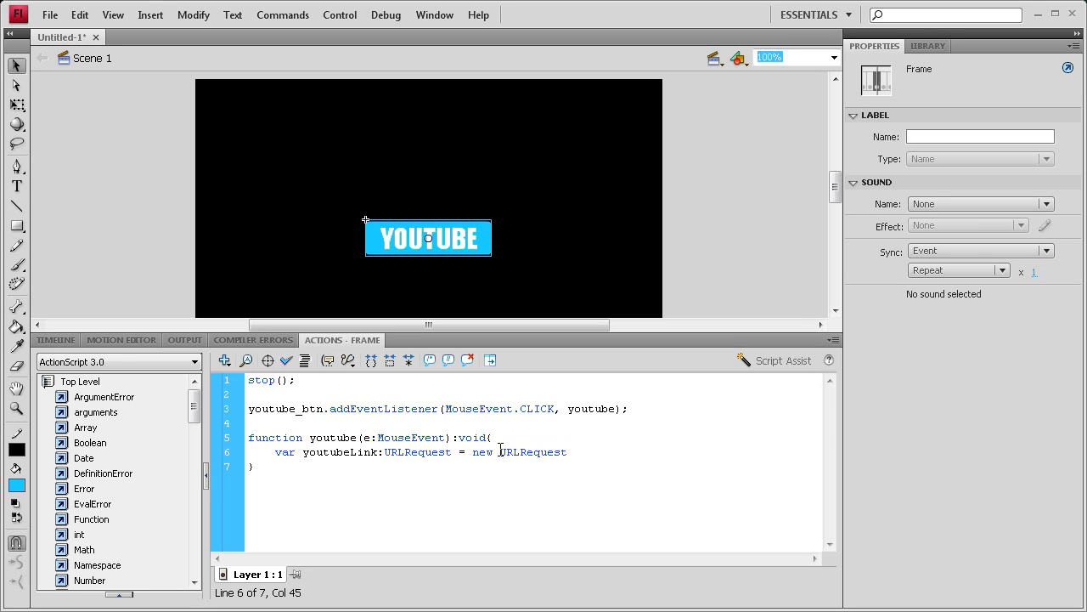
{"action": "type", "text": "("}
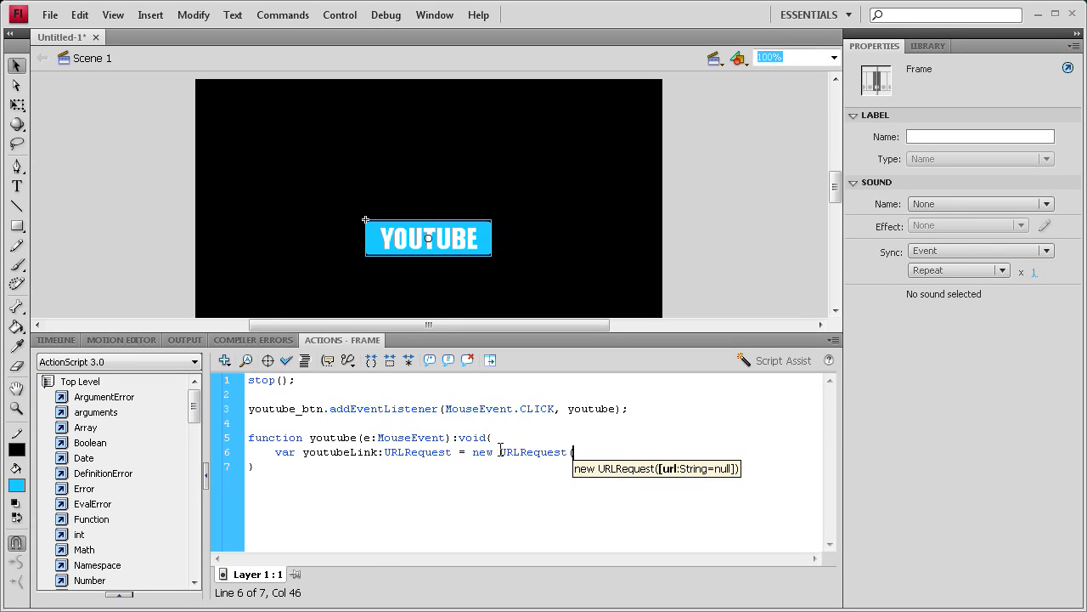
{"action": "type", "text": "\"\""}
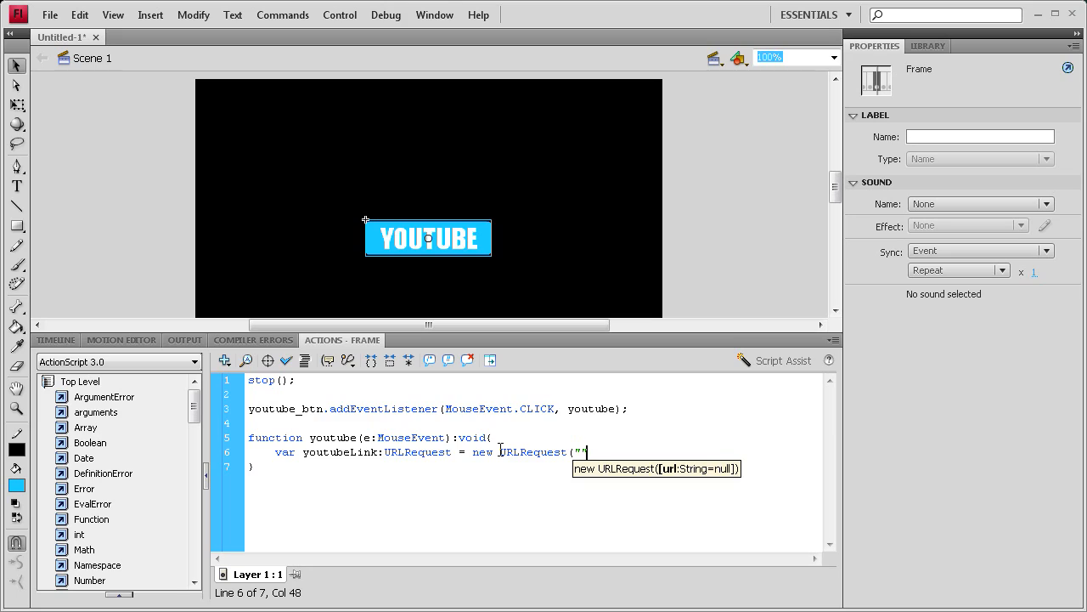
{"action": "type", "text": ");"}
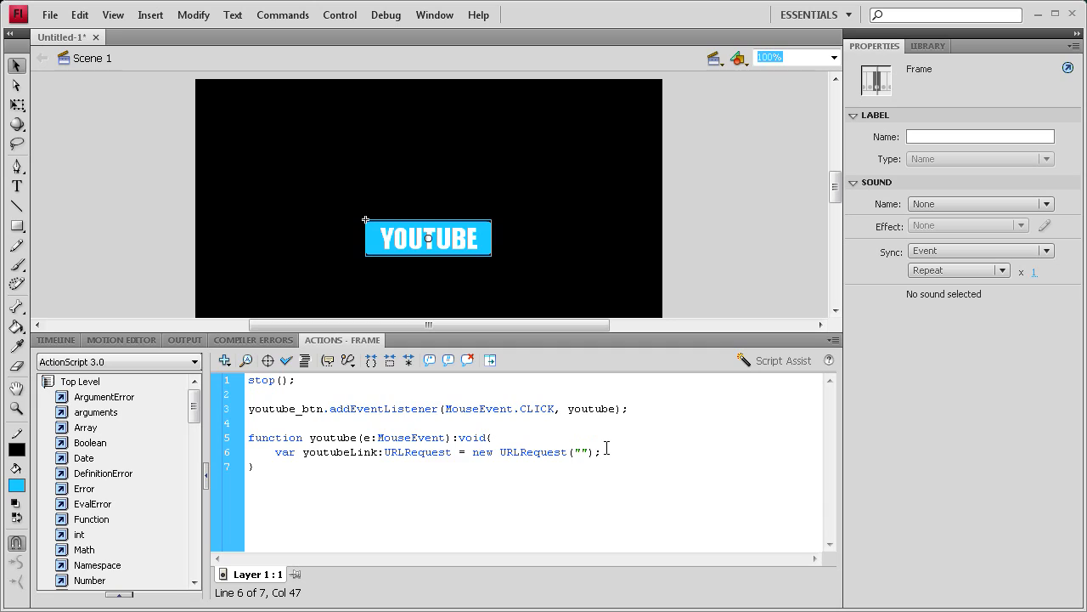
{"action": "type", "text": "http:"}
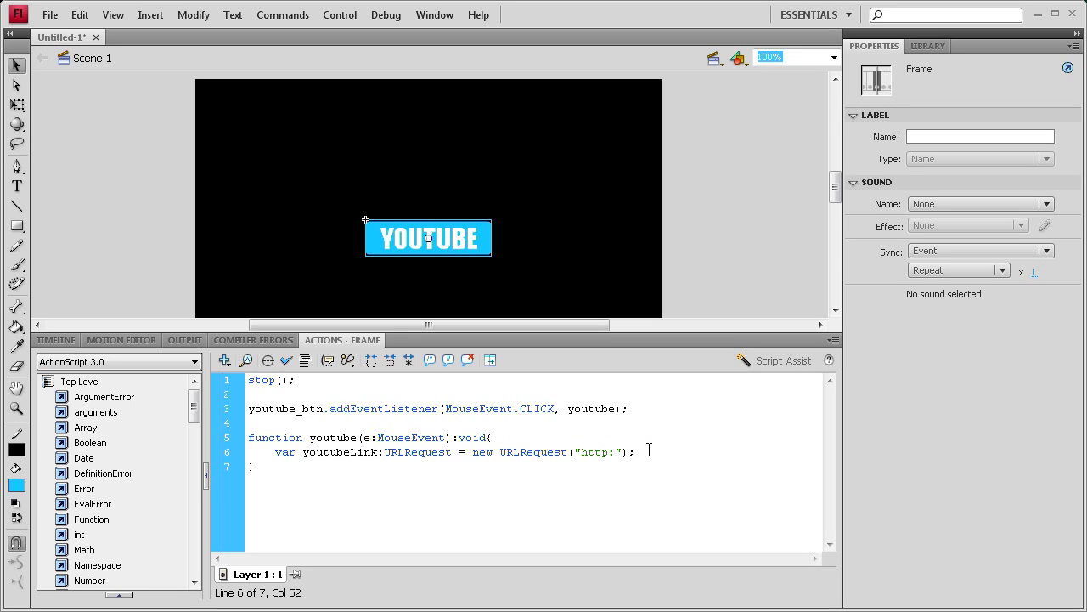
{"action": "type", "text": "//www.youtu"}
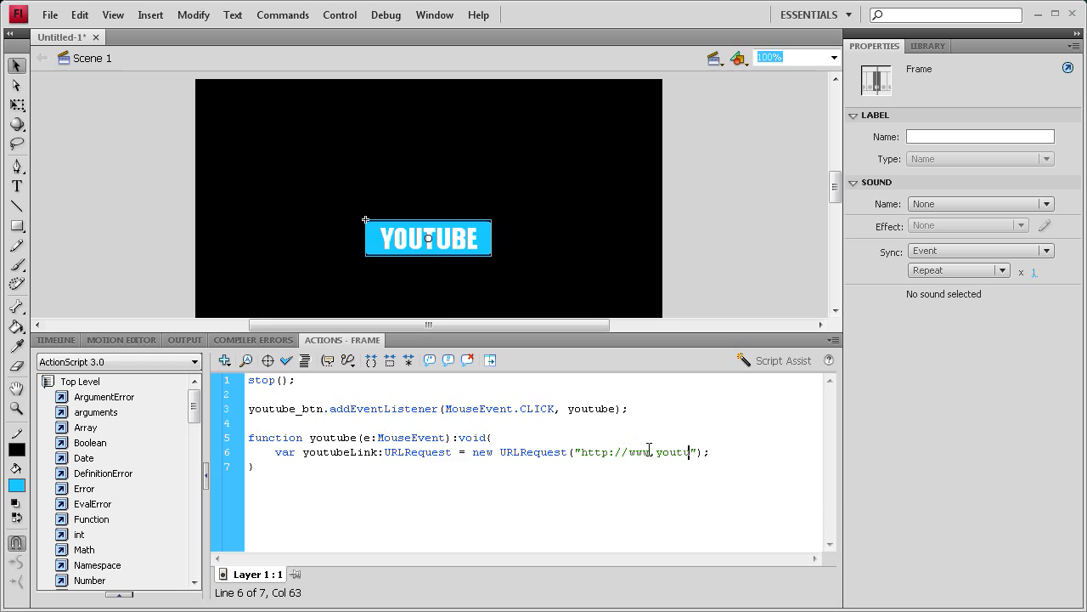
{"action": "type", "text": "be.com"}
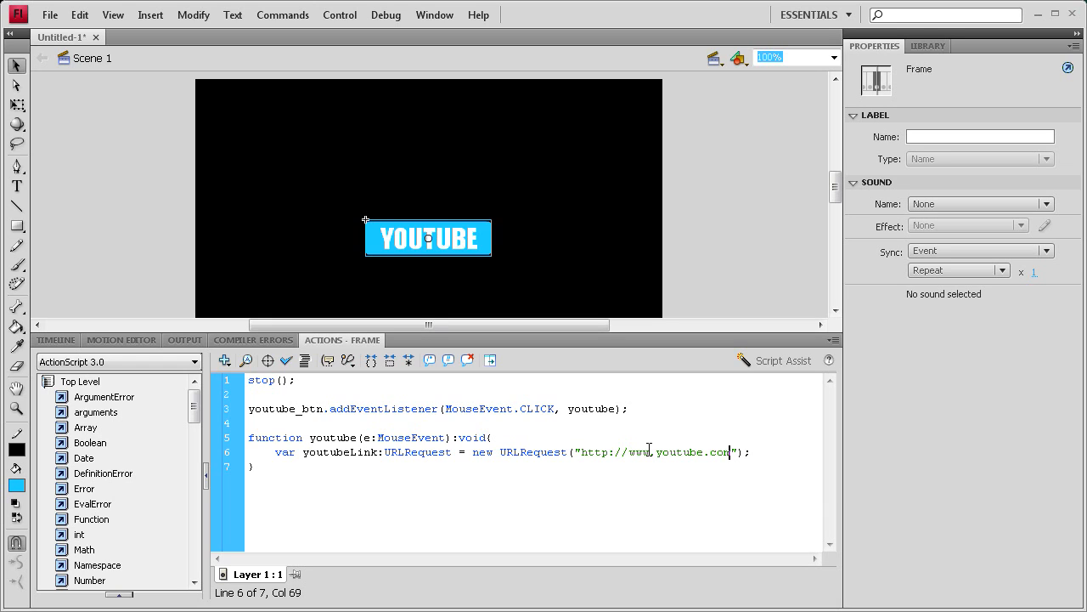
{"action": "type", "text": "/user/t"}
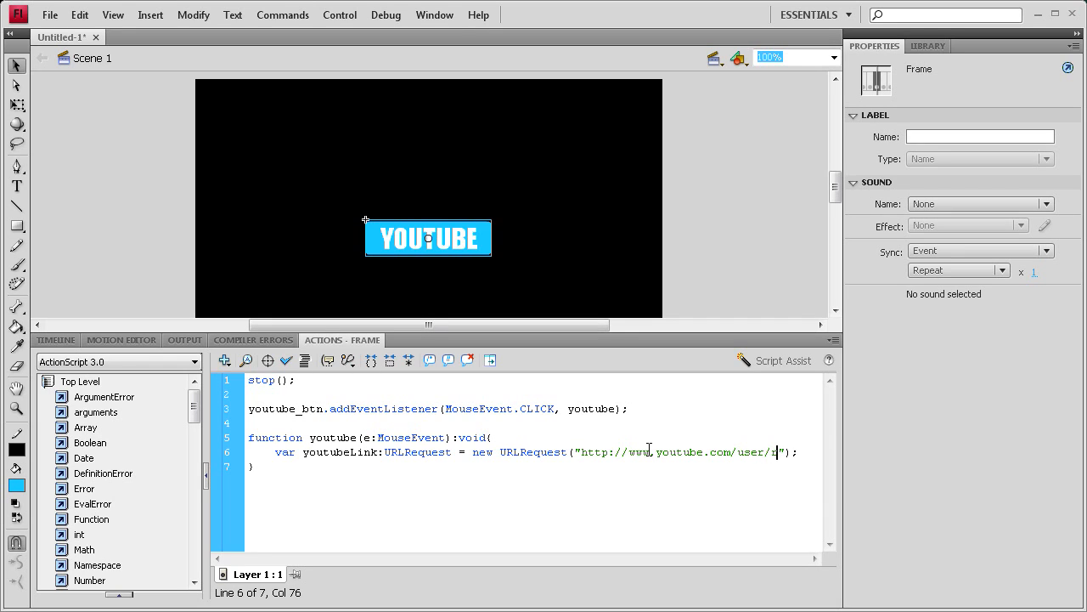
{"action": "type", "text": "rivercitygrap"}
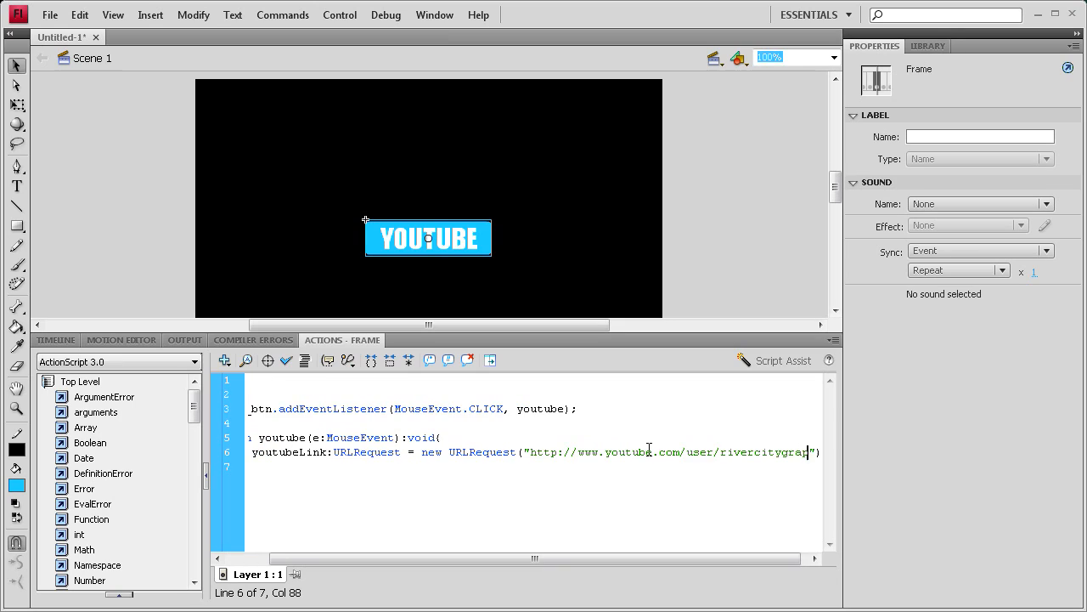
{"action": "type", "text": "hix"}
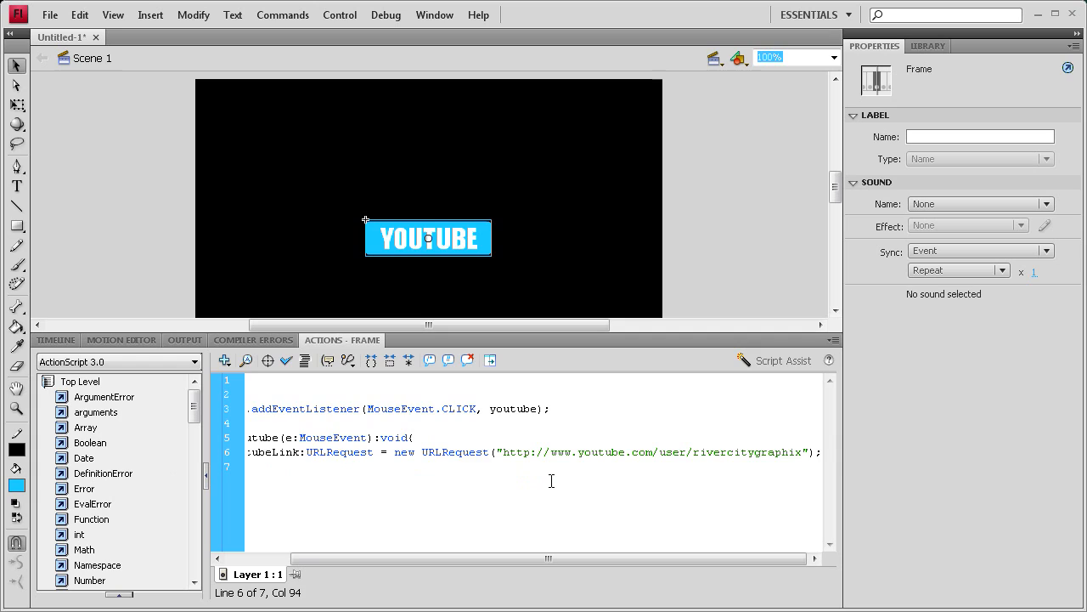
{"action": "scroll", "scroll_direction": "left", "scroll_amount": 3}
{"action": "type", "text": "}"}
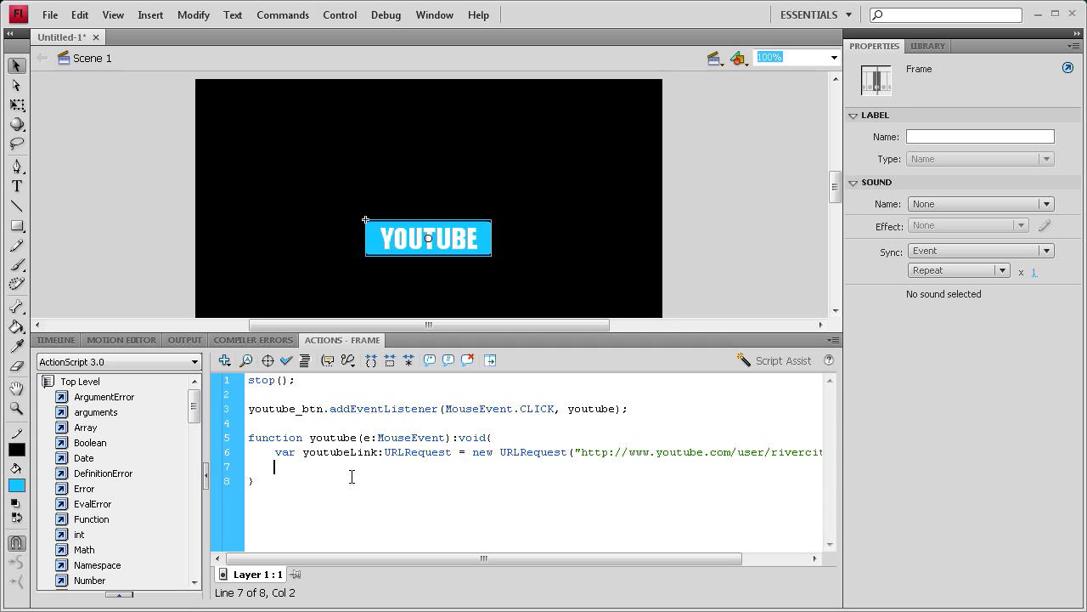
Add navigateToURL(youtubeLink, "_blank"); so the link opens in a new window
{"action": "type", "text": "navigate"}
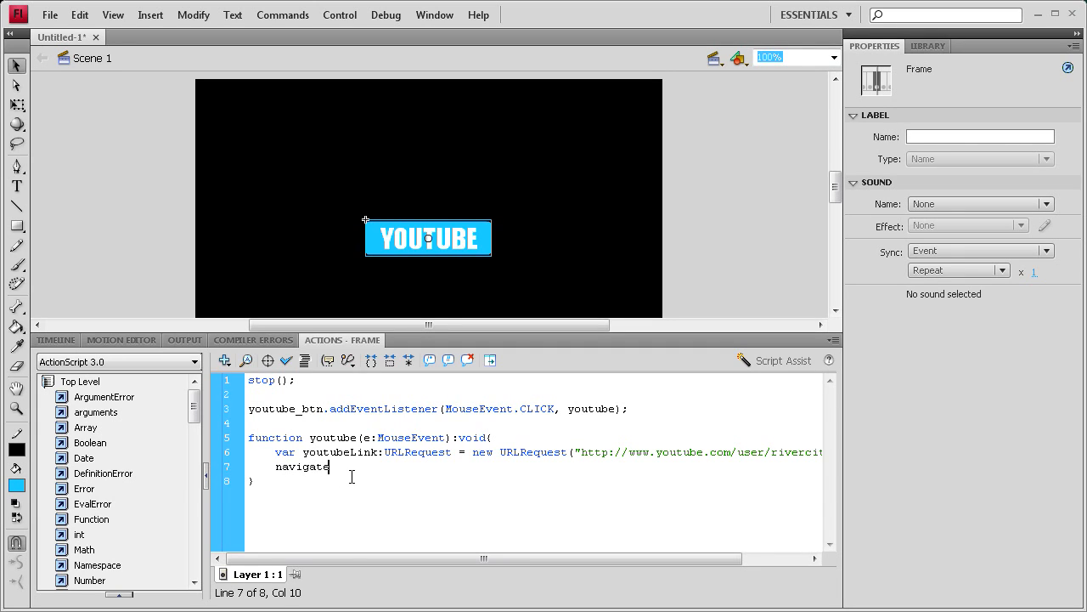
{"action": "type", "text": "To"}
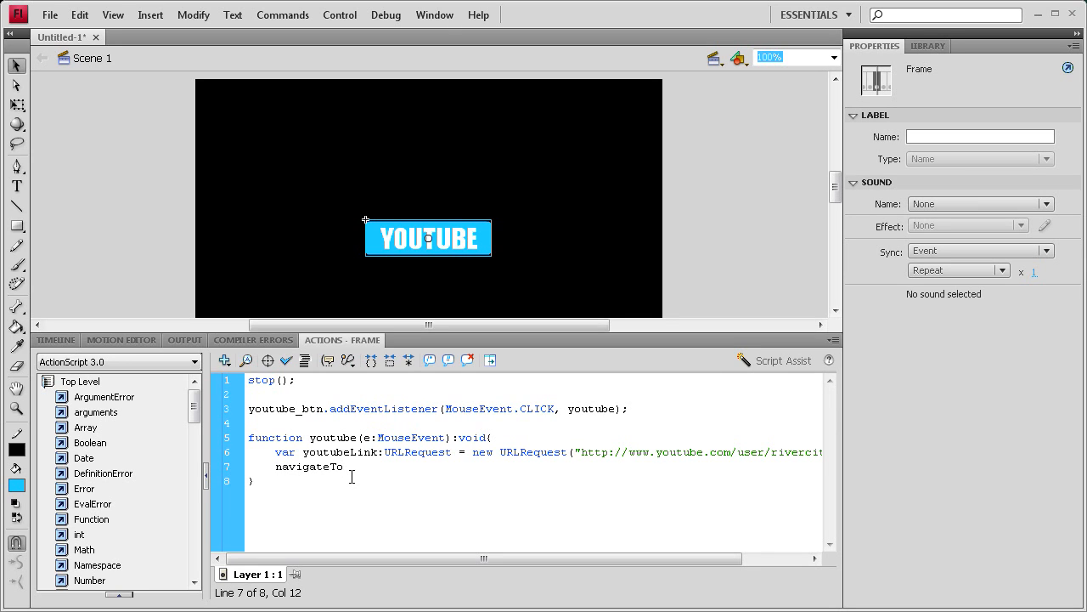
{"action": "type", "text": "URL"}
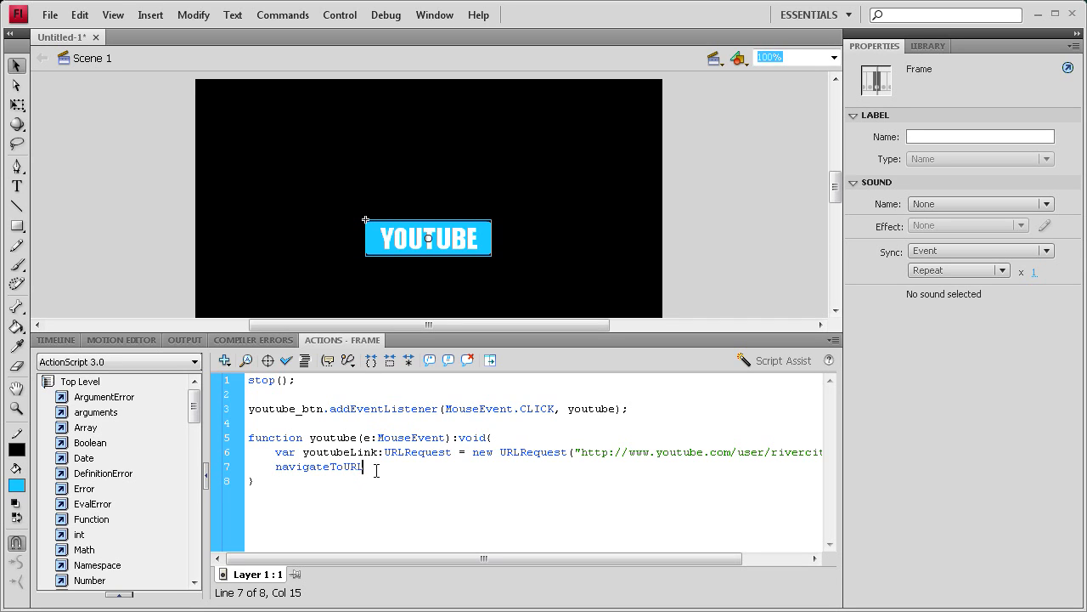
{"action": "type", "text": "("}
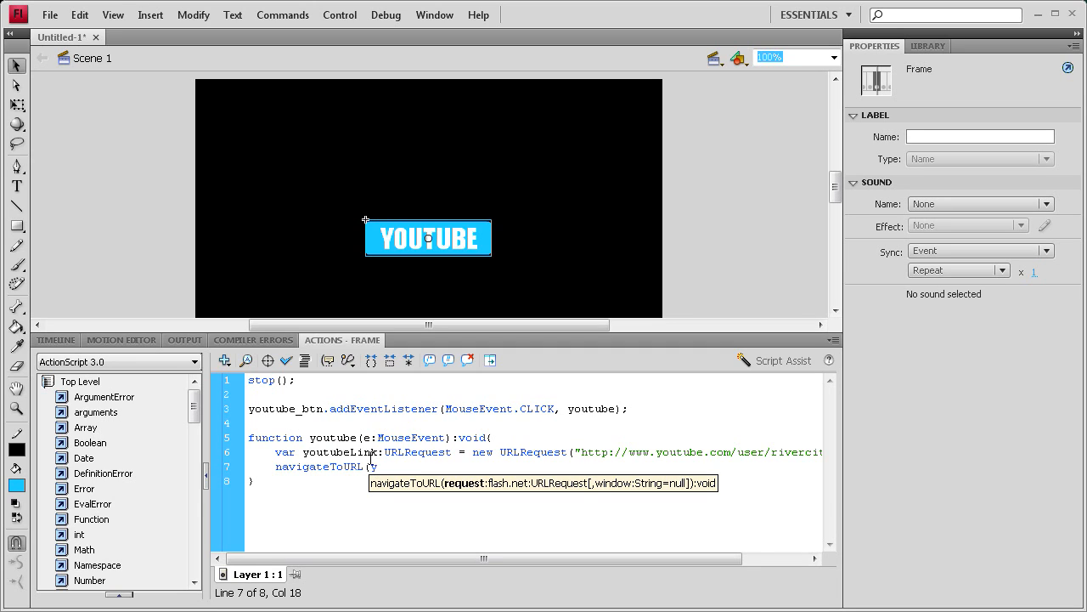
{"action": "type", "text": "youtubeLink"}
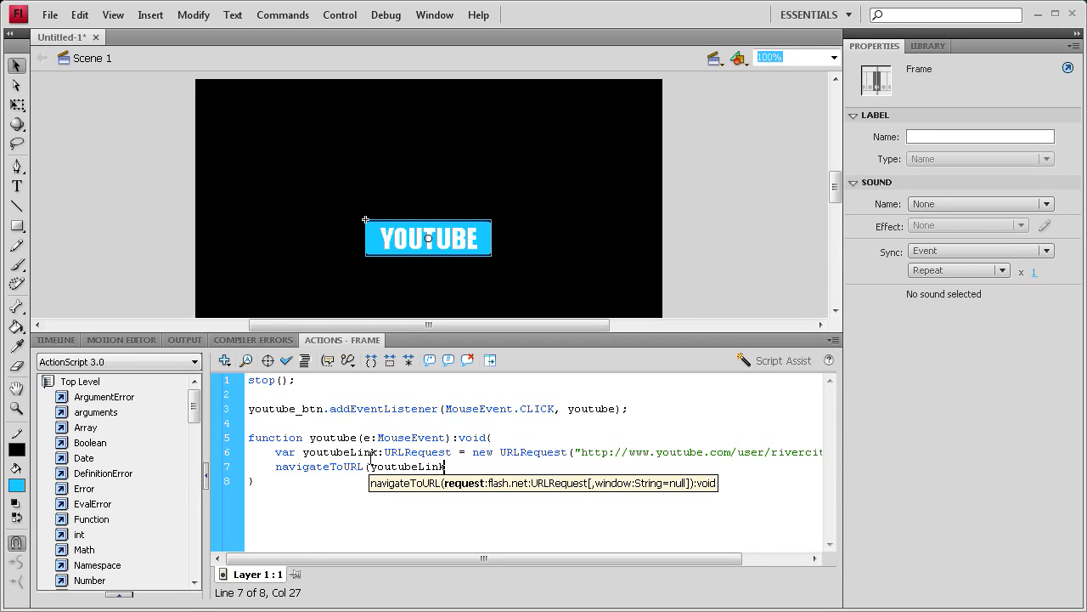
{"action": "type", "text": ","}
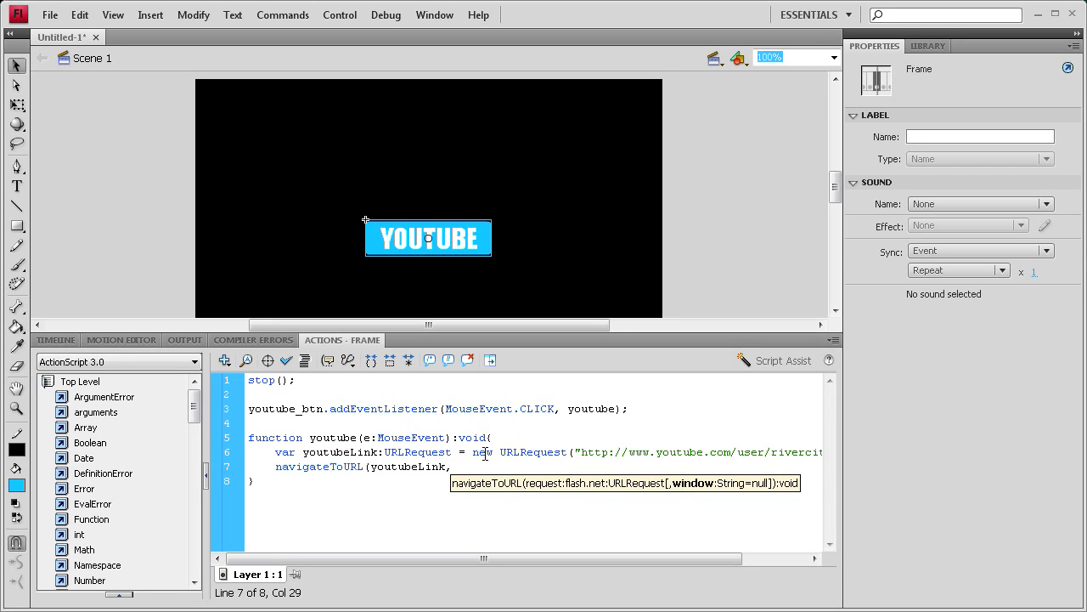
{"action": "type", "text": "\"_"}
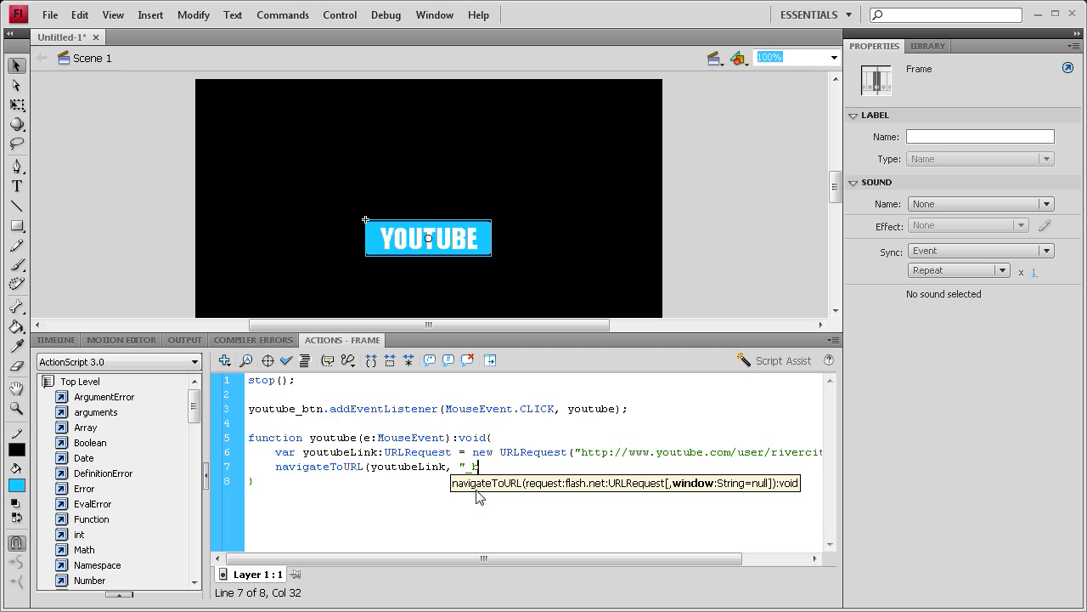
{"action": "type", "text": "blank"}
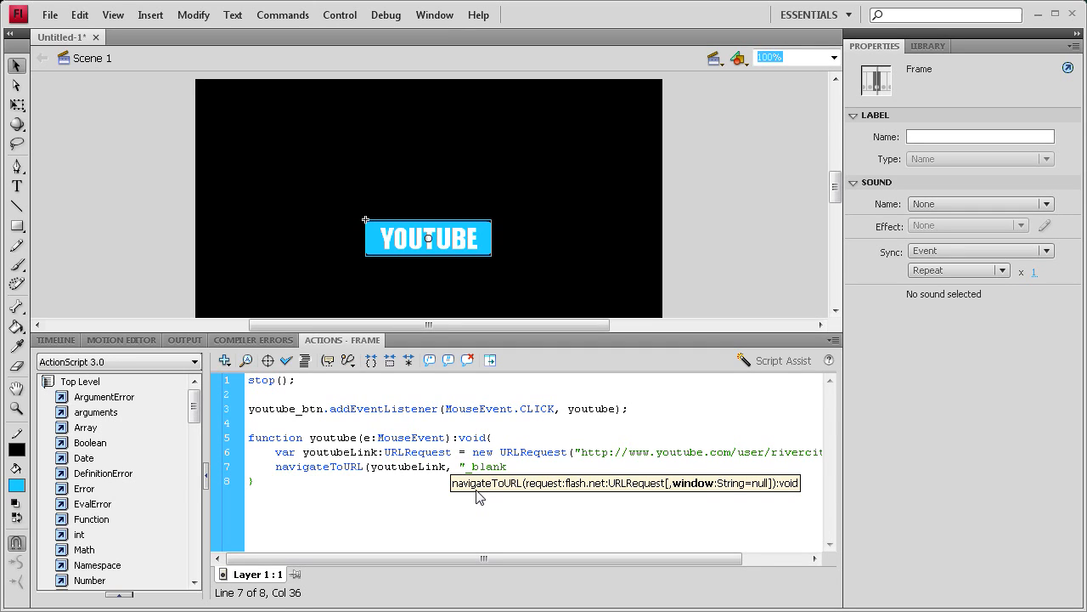
{"action": "type", "text": "\""}
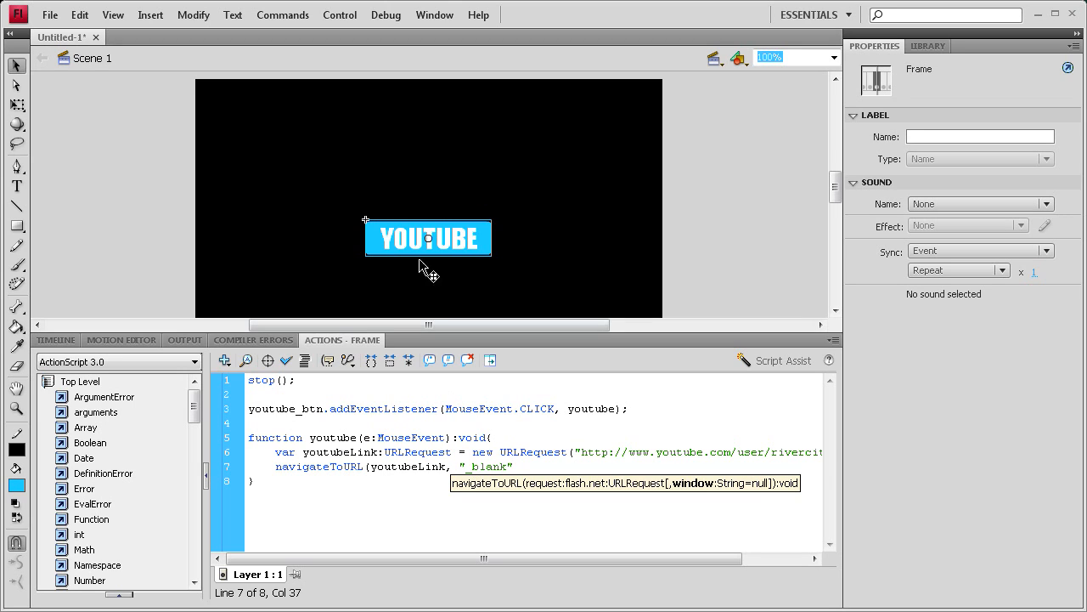
{"action": "mouse_move", "coordinate": [501, 241]}
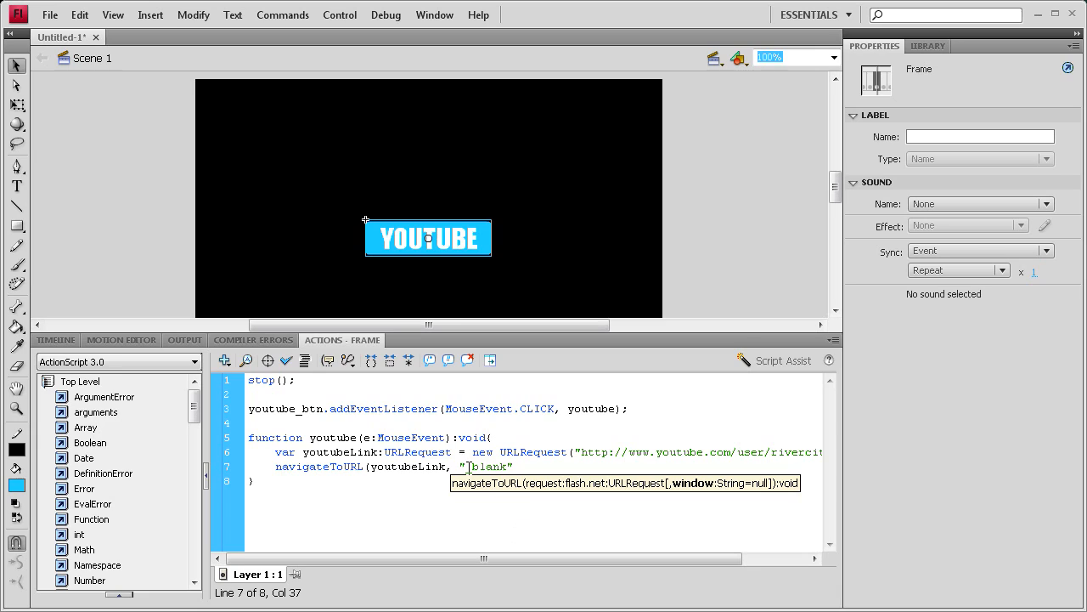
{"action": "type", "text": "_"}
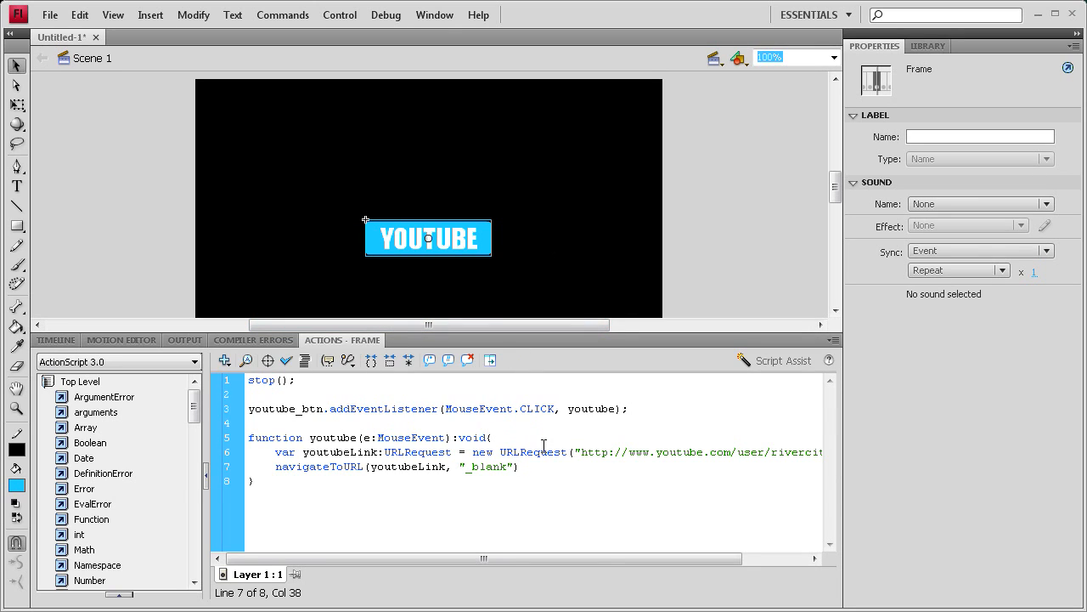
Check the quoted _blank argument in the navigateToURL call
{"action": "left_click", "coordinate": [477, 465]}
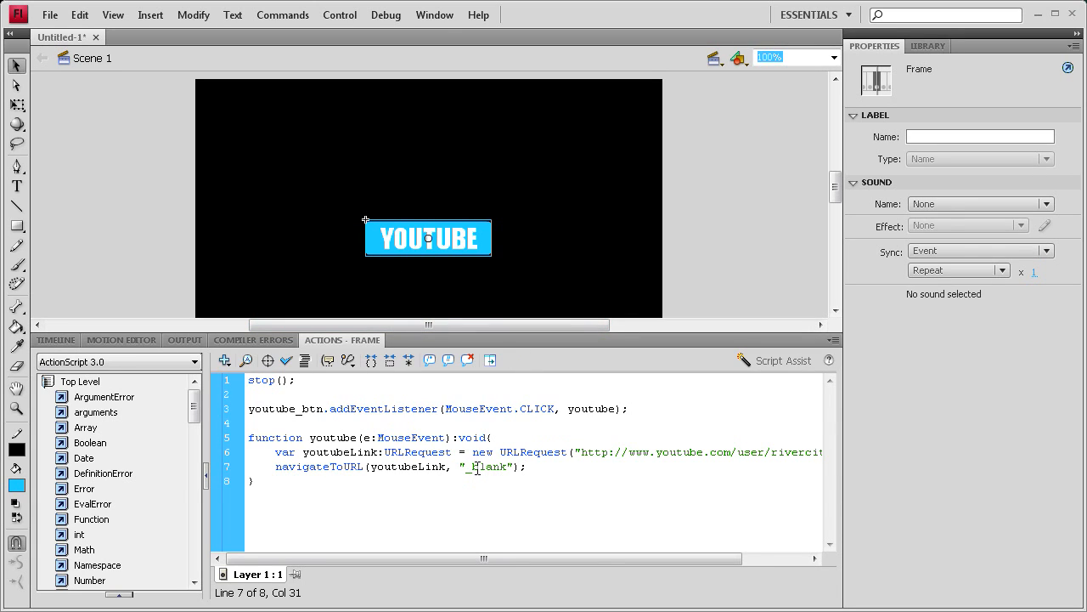
{"action": "double_click", "coordinate": [489, 466]}
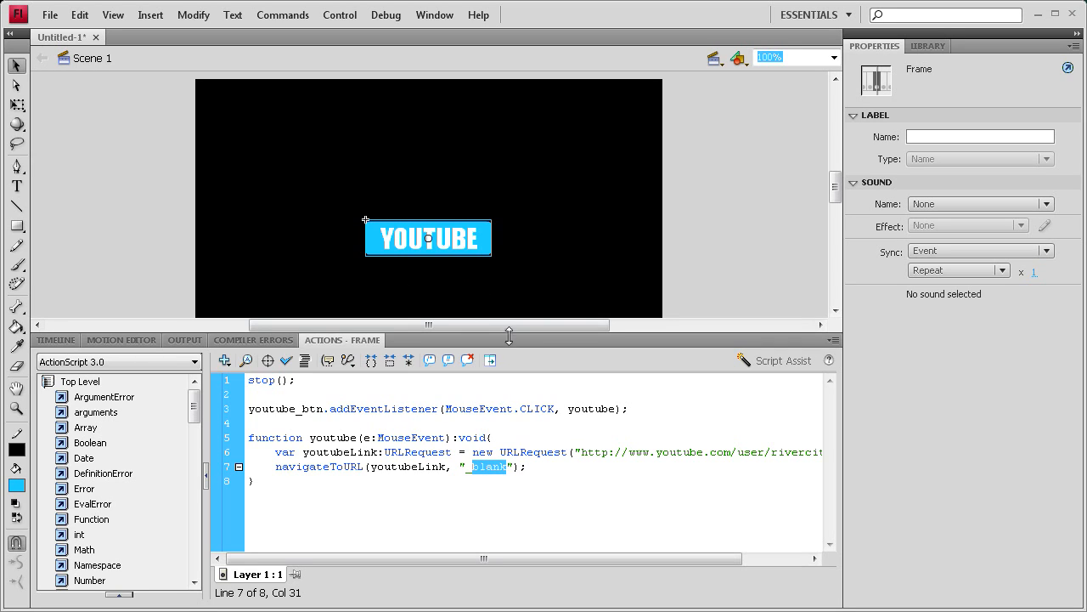
{"action": "left_click", "coordinate": [506, 466]}
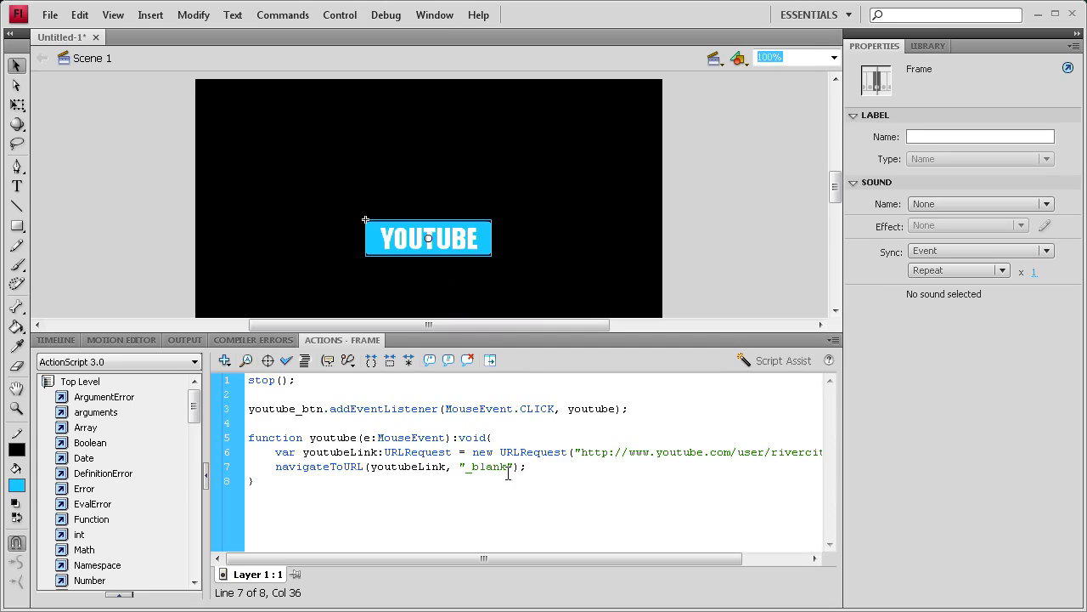
{"action": "double_click", "coordinate": [486, 466]}
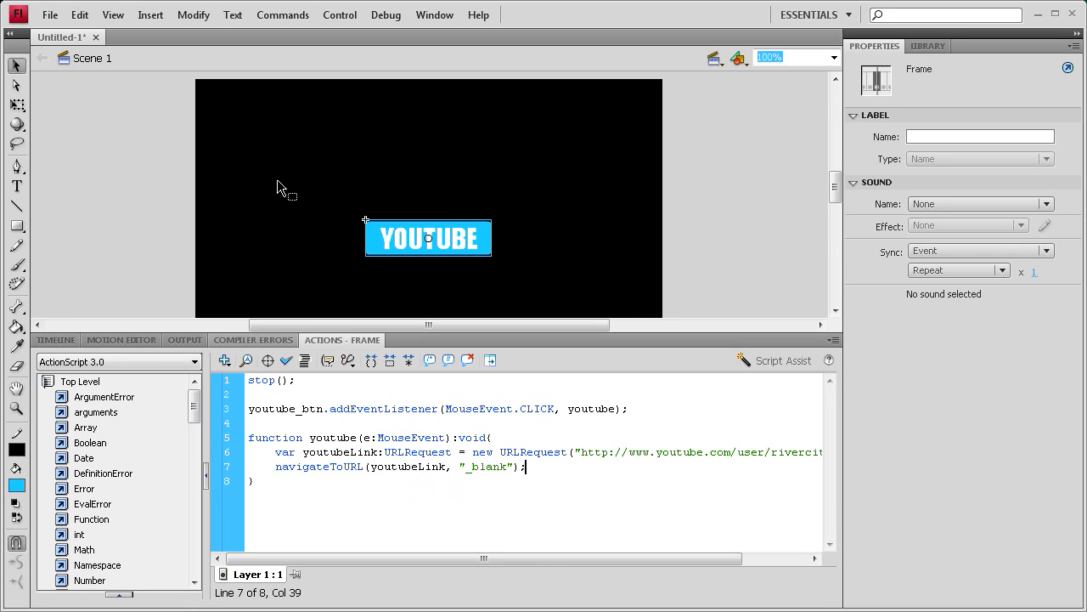
Test the movie via Control > Test Movie and click the YOUTUBE button
{"action": "left_click", "coordinate": [340, 14]}
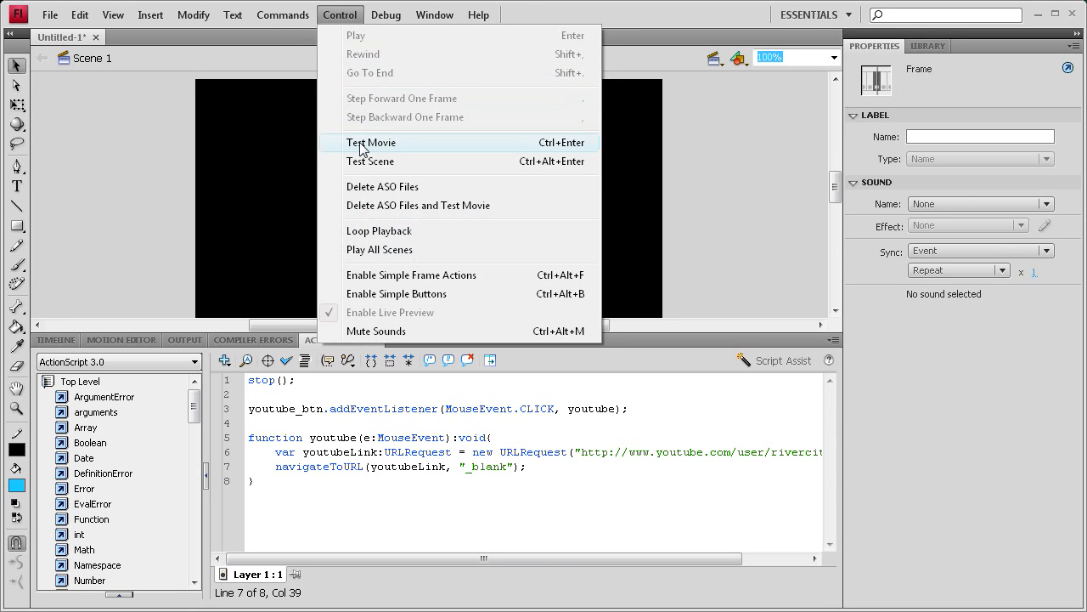
{"action": "left_click", "coordinate": [370, 143]}
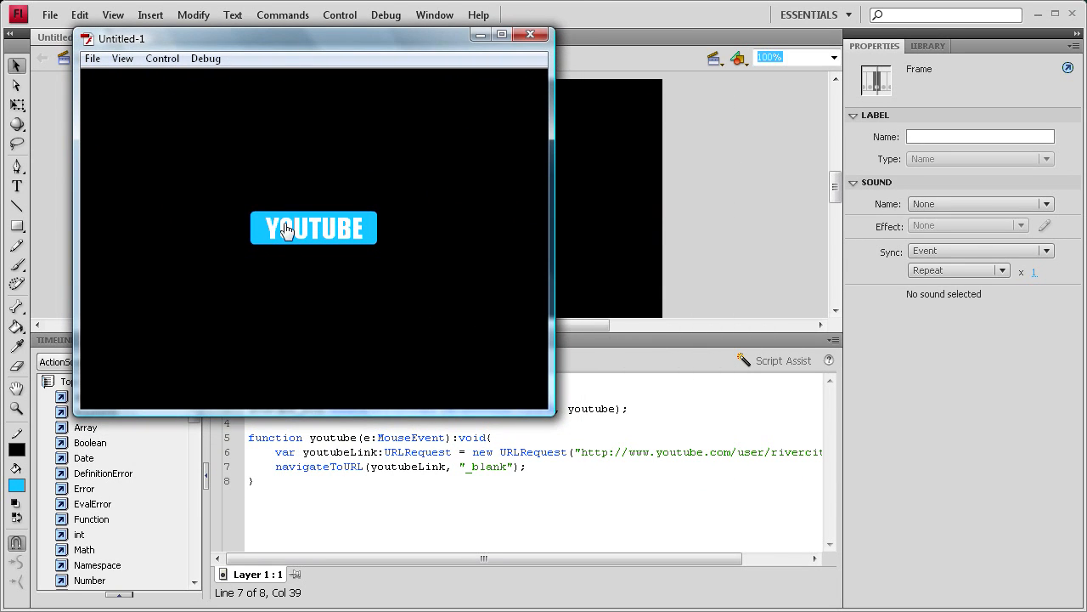
{"action": "left_click", "coordinate": [313, 228]}
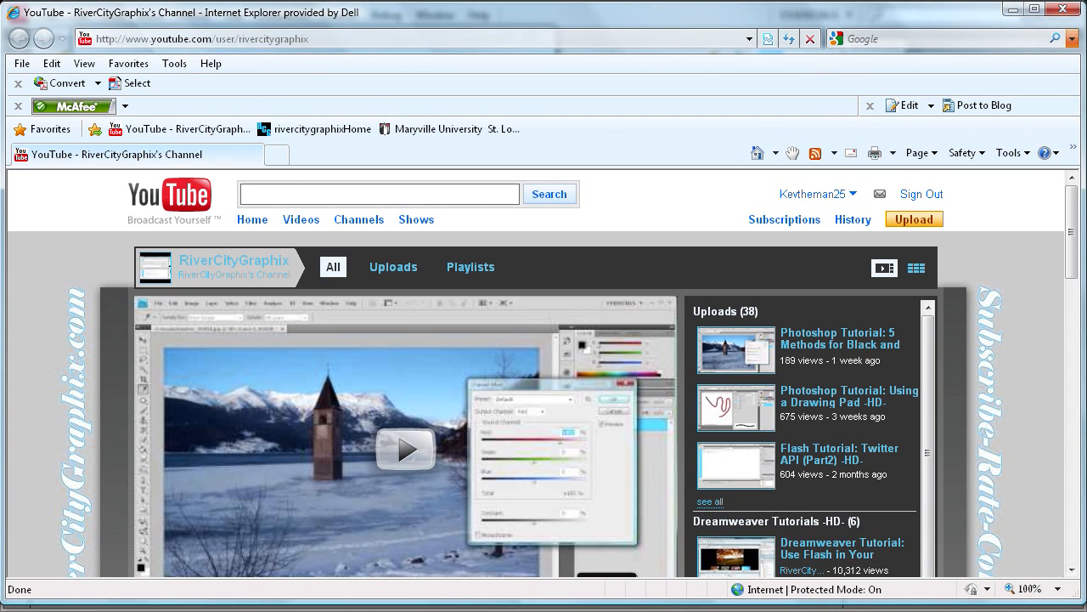
Scroll through the RiverCityGraphix channel page opened in Internet Explorer
{"action": "scroll", "scroll_direction": "down", "scroll_amount": 3}
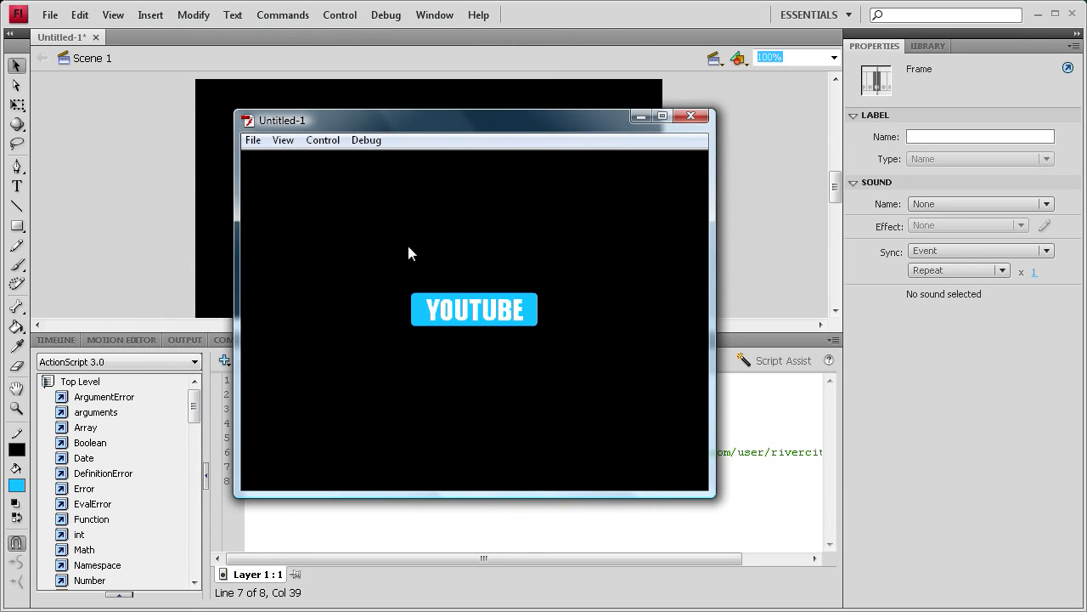
{"action": "mouse_move", "coordinate": [428, 340]}
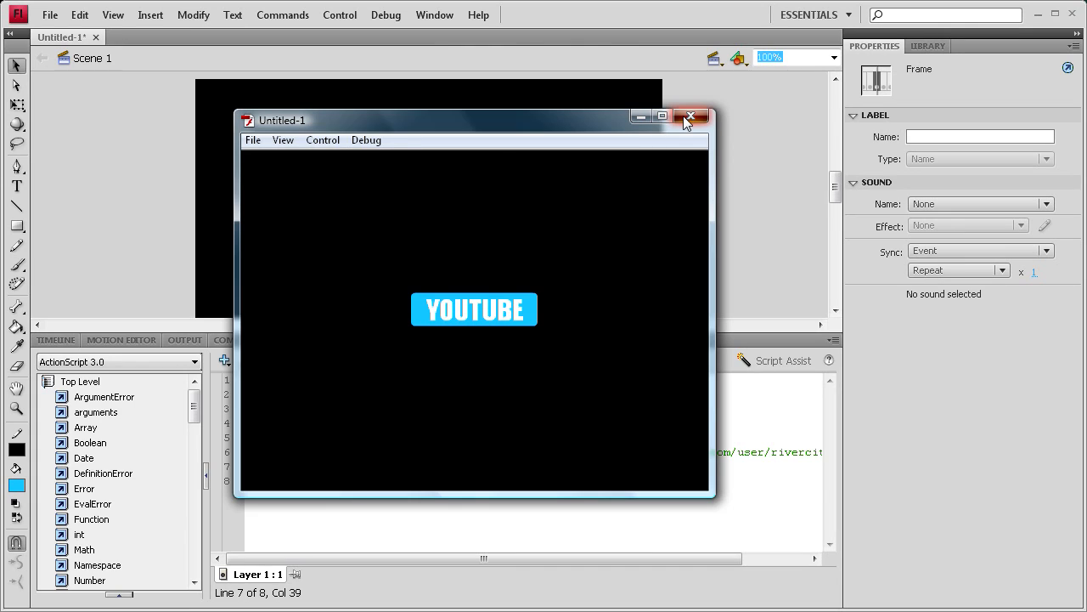
Close the test window, select the YOUTUBE button on stage, and return to the Timeline view
{"action": "left_click", "coordinate": [690, 115]}
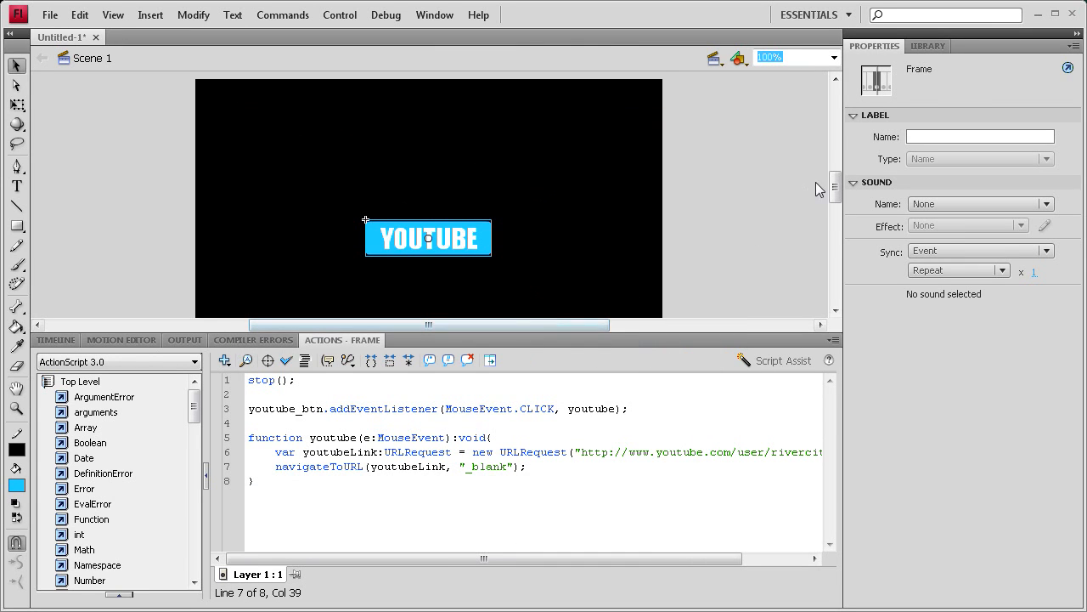
{"action": "left_click", "coordinate": [428, 238]}
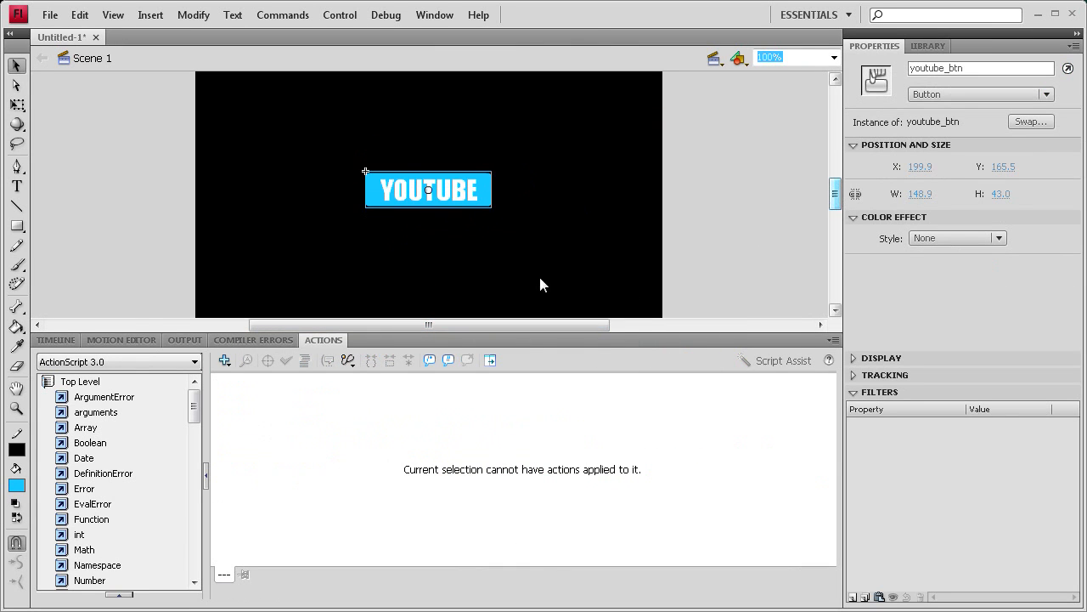
{"action": "left_click", "coordinate": [54, 340]}
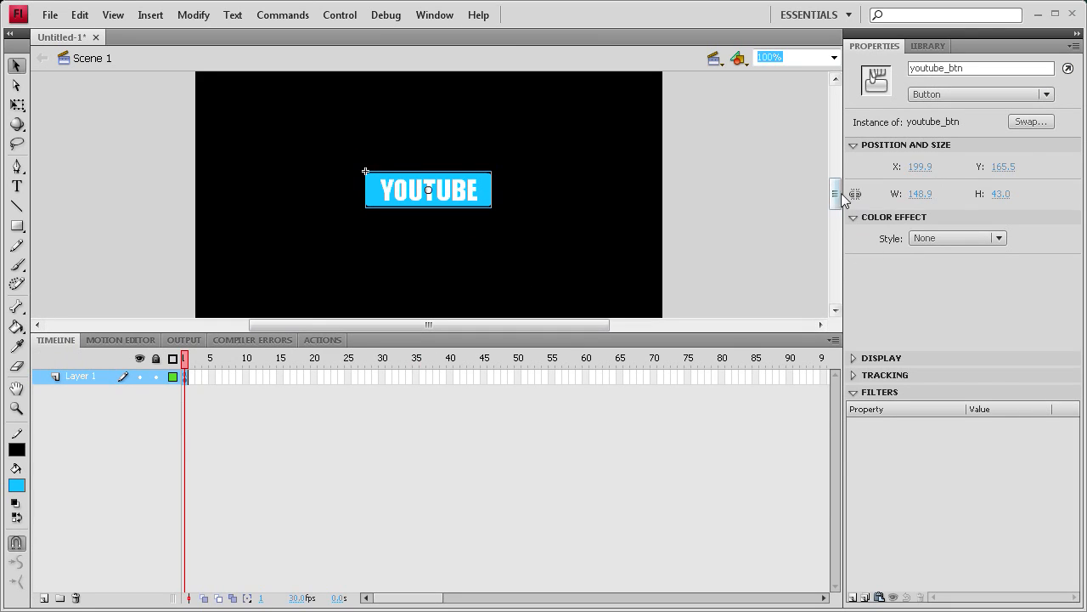